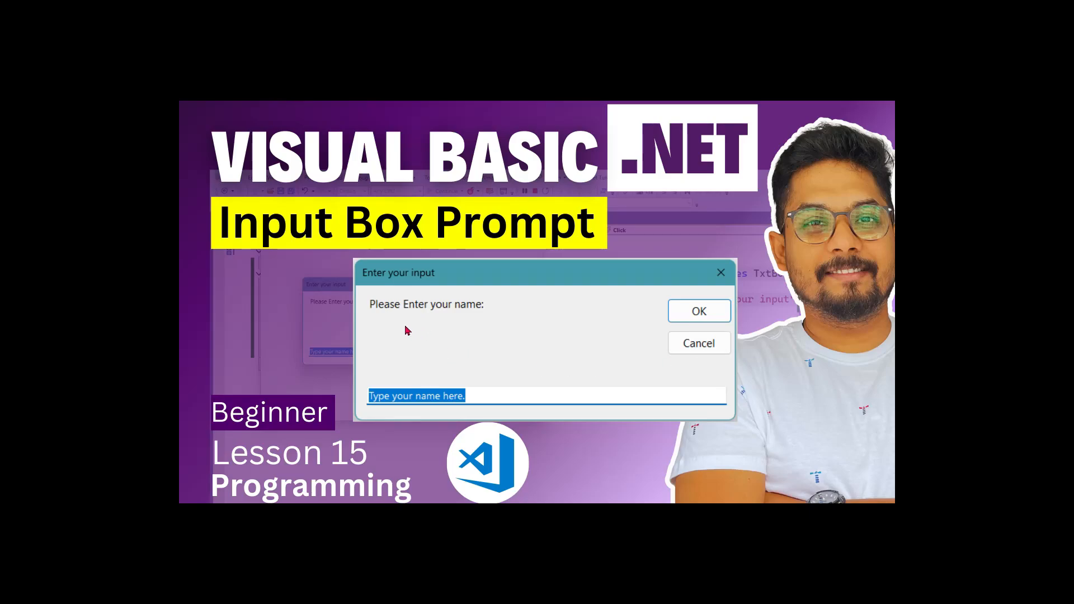
pyautogui.moveTo(460, 320)
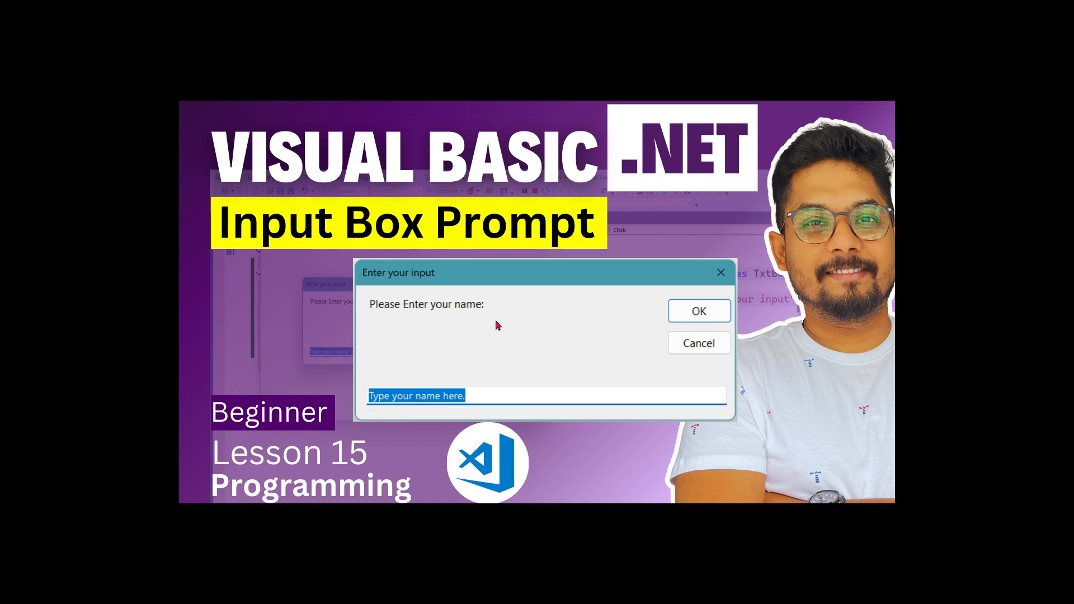
pyautogui.moveTo(381, 274)
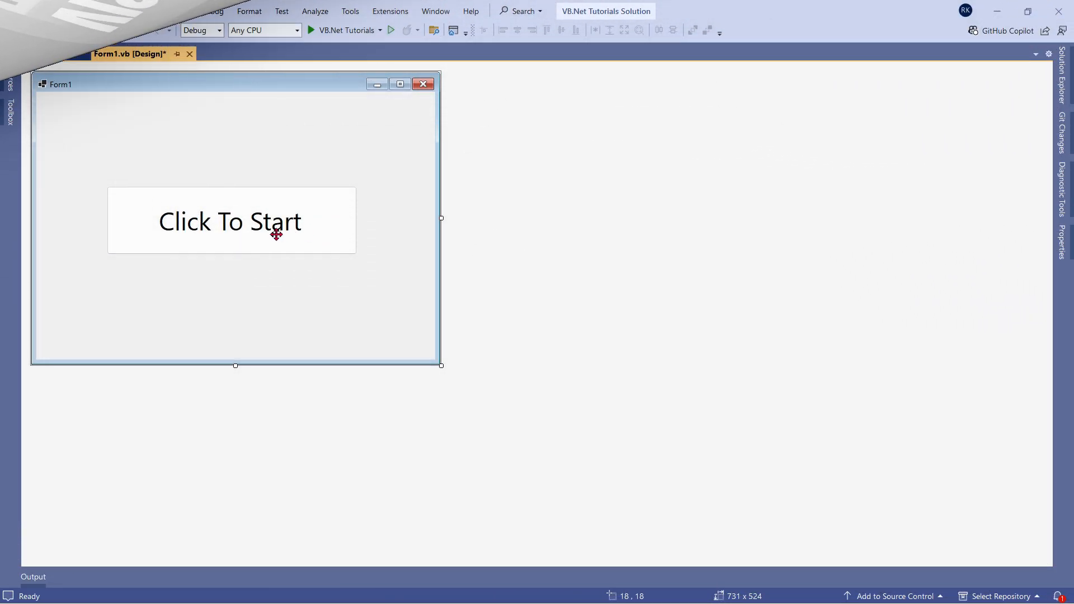
# Double-click the Click To Start button to generate an empty TxtBoxCheckGrade_Click handler.
pyautogui.click(231, 220)
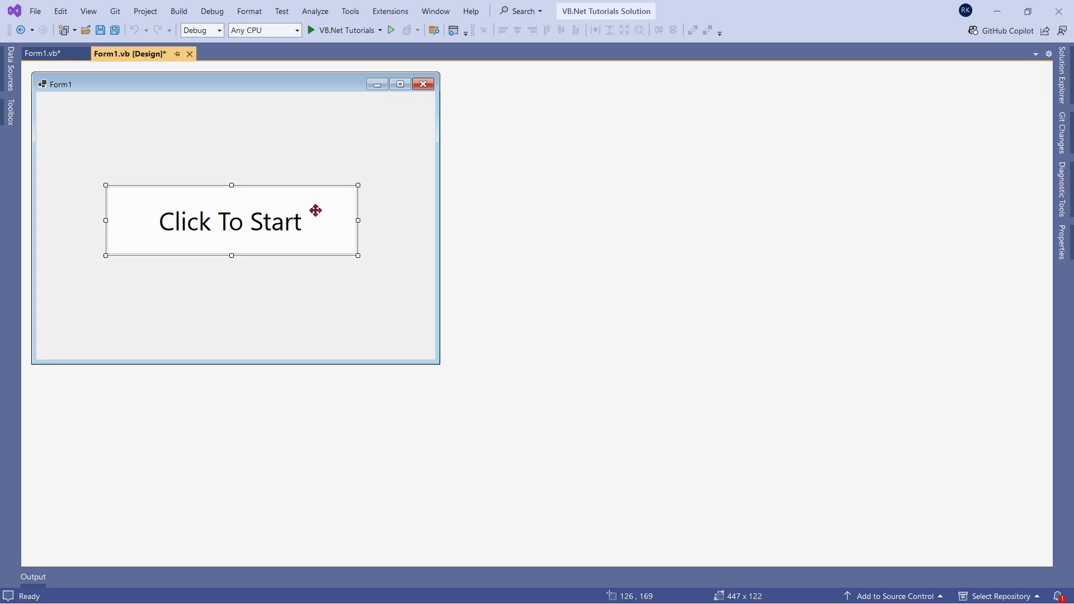
pyautogui.doubleClick(231, 221)
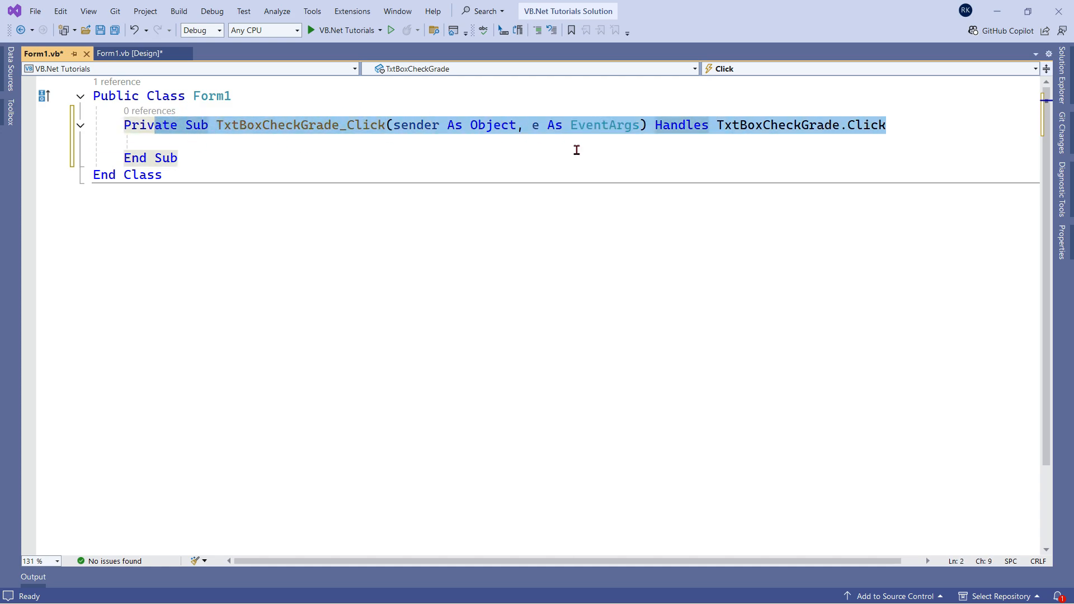
# Add the line Dim UserInput As String = InputBox("Enter your Name") to the handler.
pyautogui.press('enter')
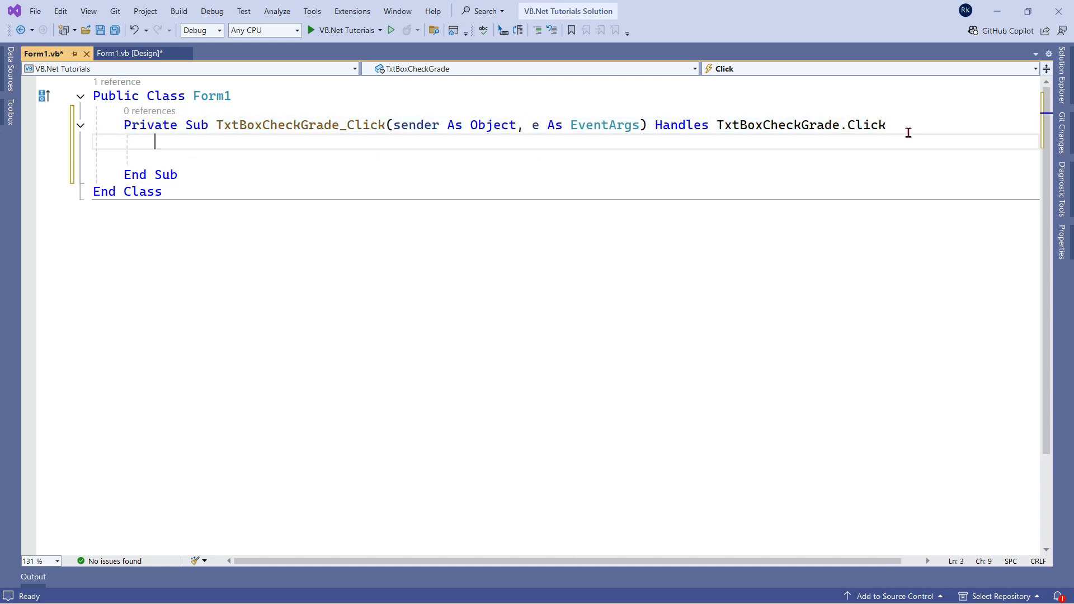
pyautogui.write('D')
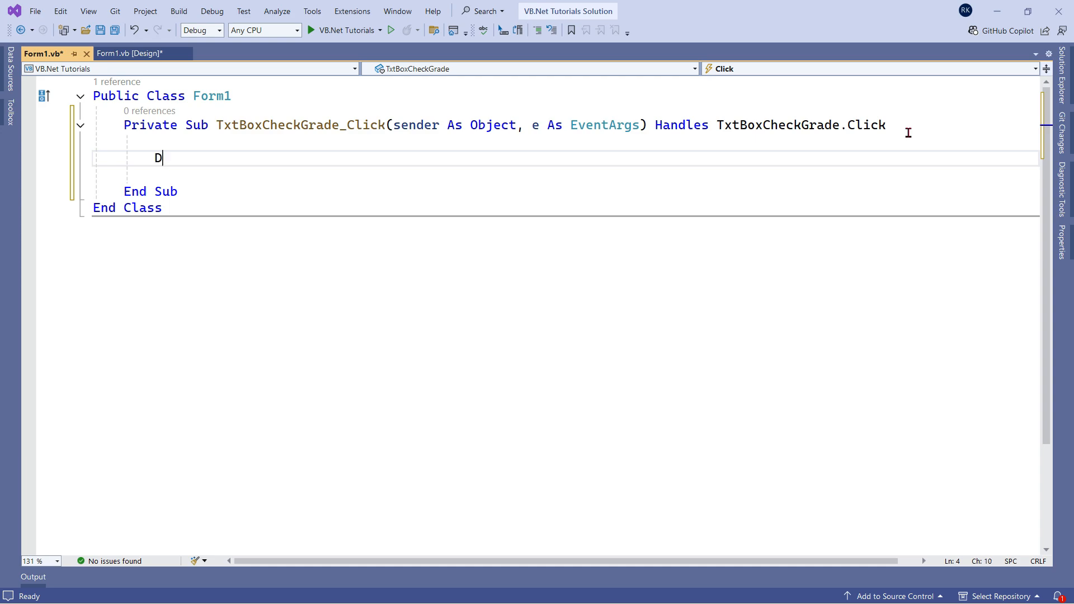
pyautogui.write('im UserInput As')
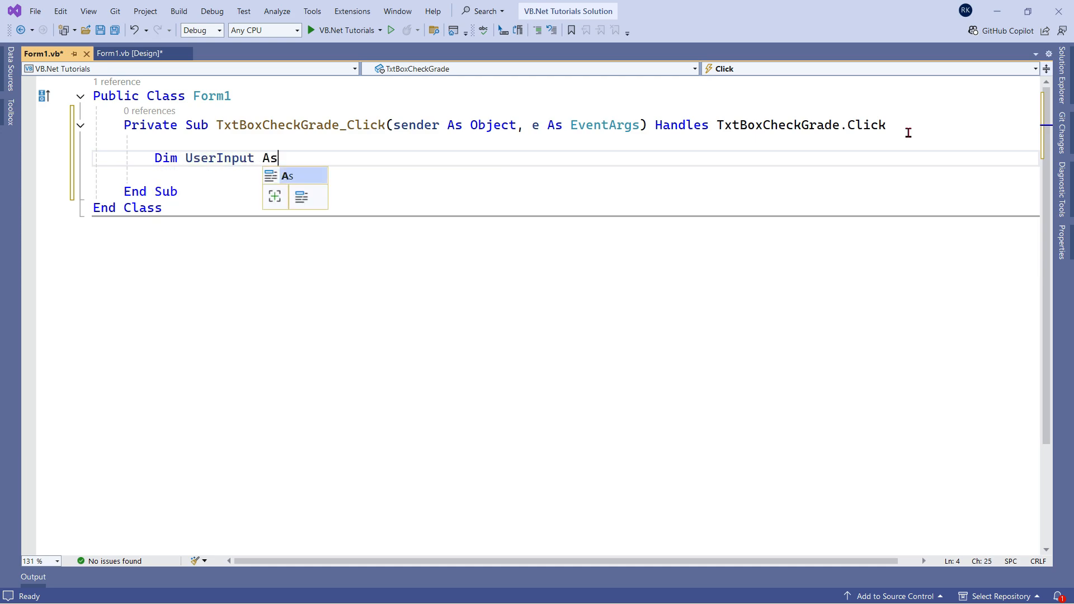
pyautogui.write('String =')
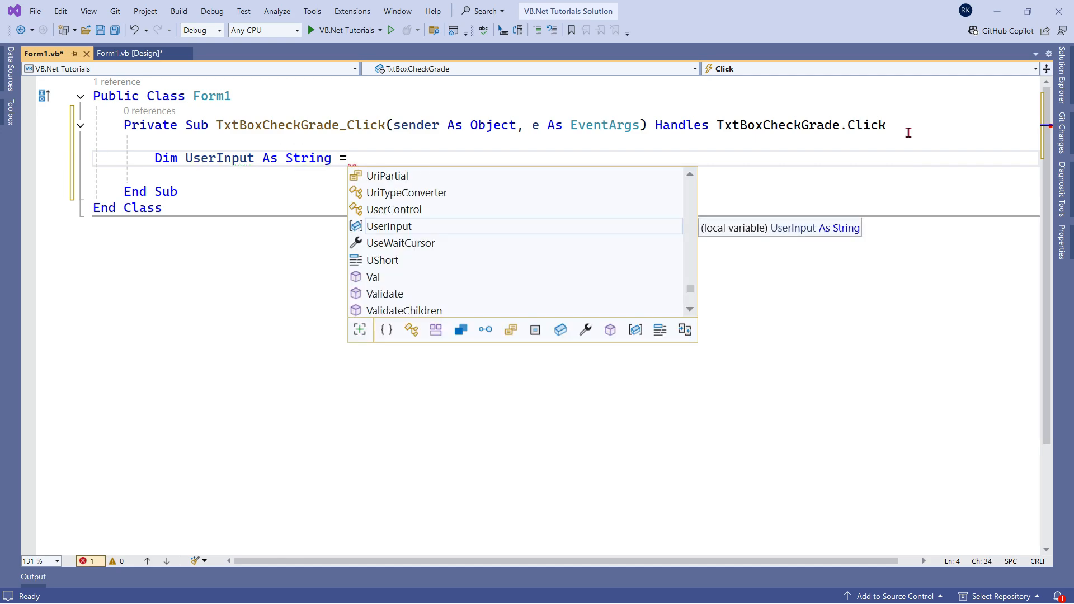
pyautogui.write('In')
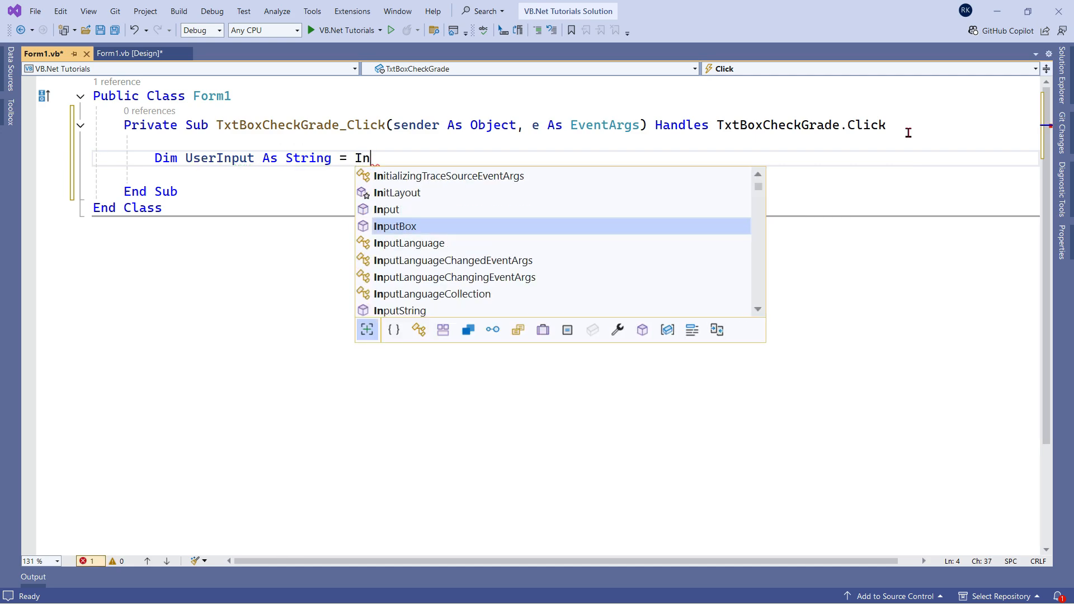
pyautogui.write('putB')
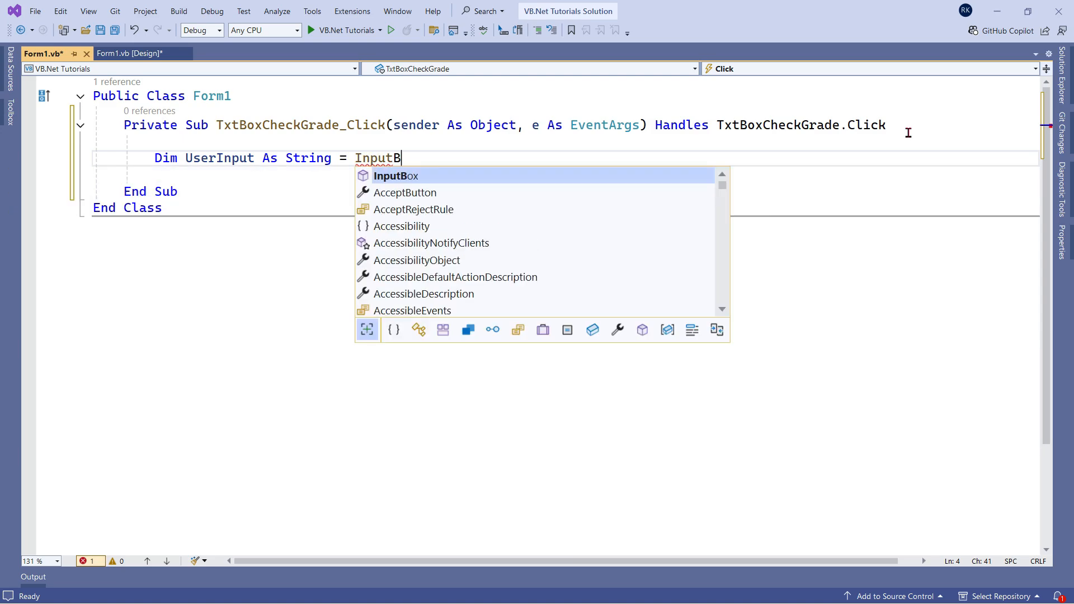
pyautogui.write('ox')
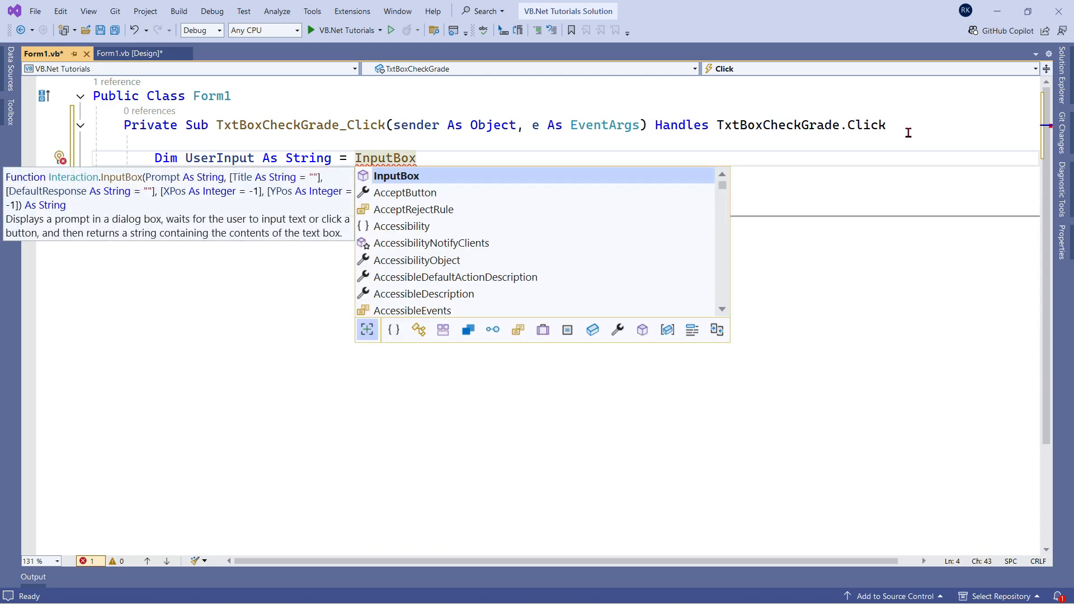
pyautogui.write('(')
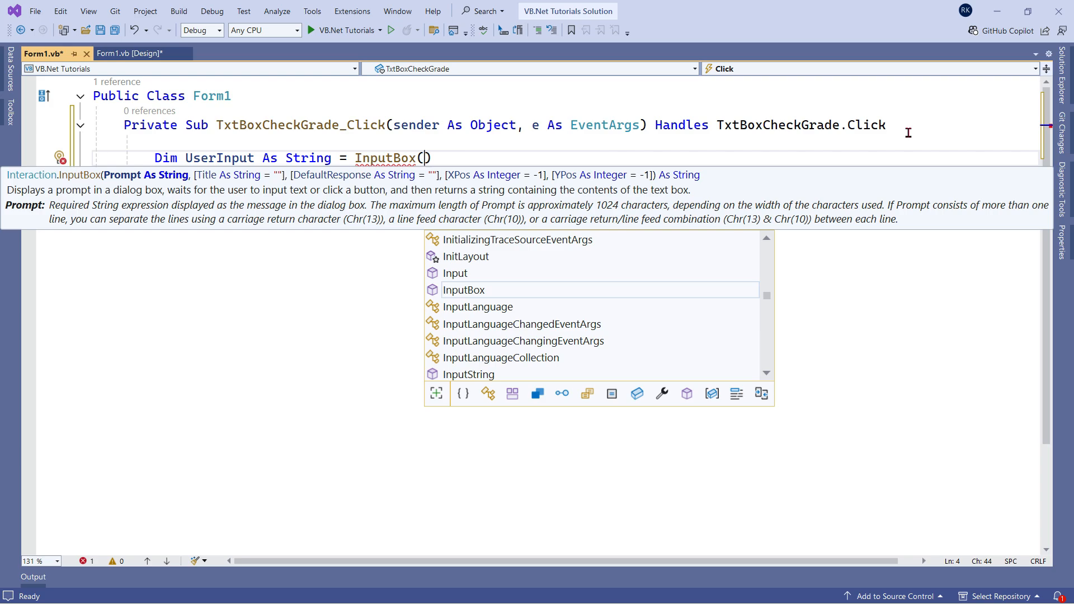
pyautogui.write('"Enter')
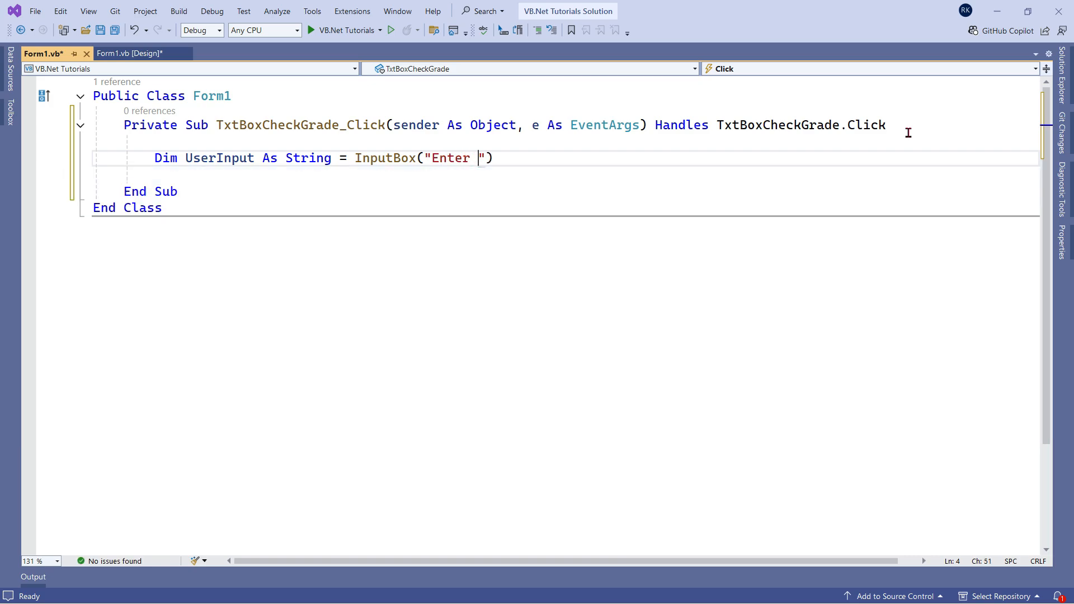
pyautogui.write('your Name')
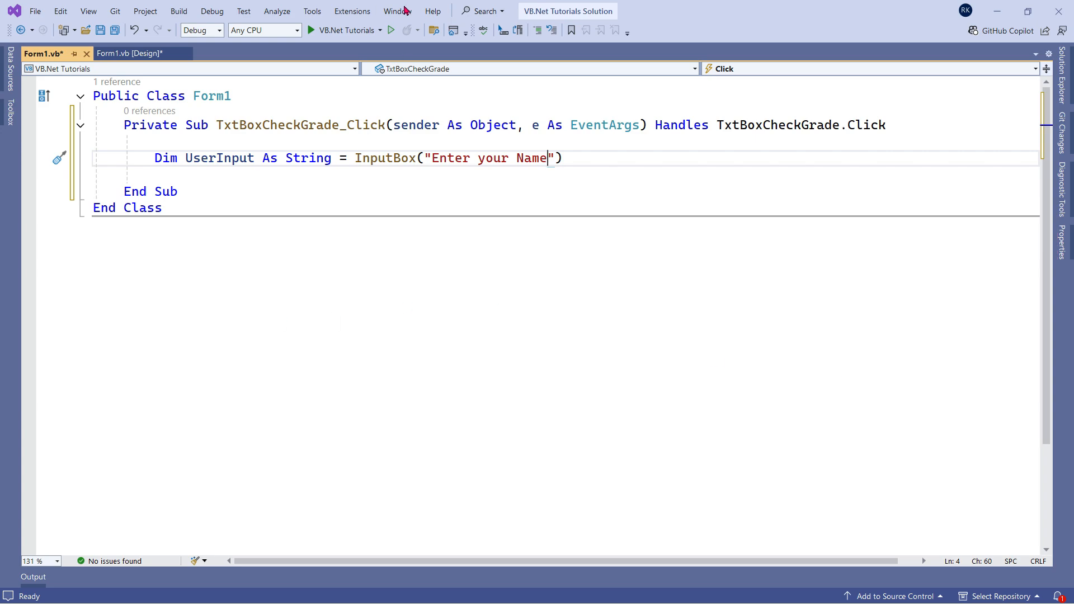
pyautogui.moveTo(345, 30)
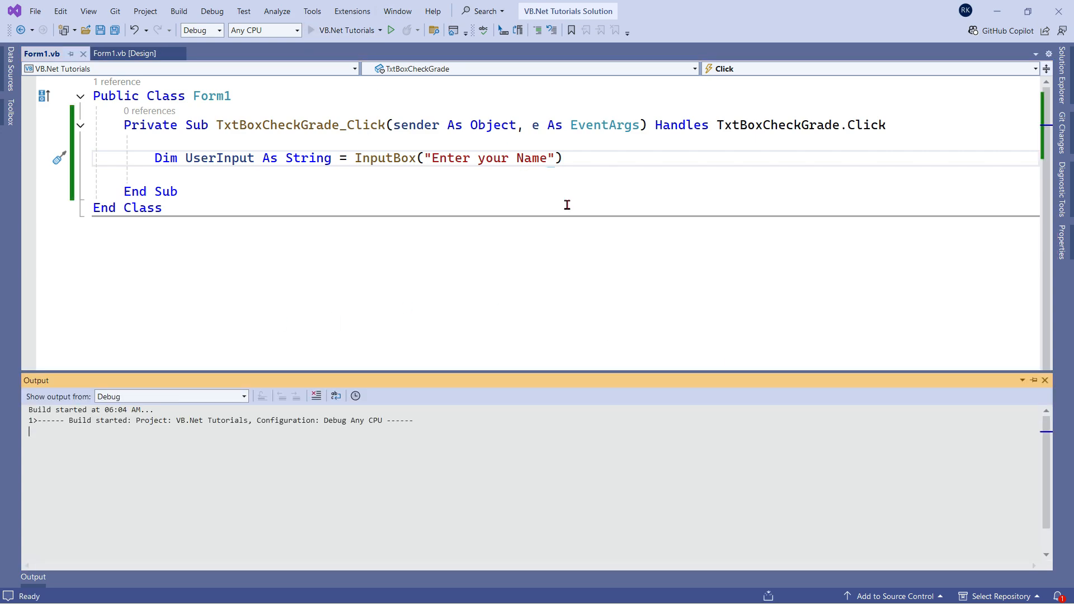
# Run the form and show the name prompt with its default Microsoft.VisualBasic.Core title.
pyautogui.click(372, 30)
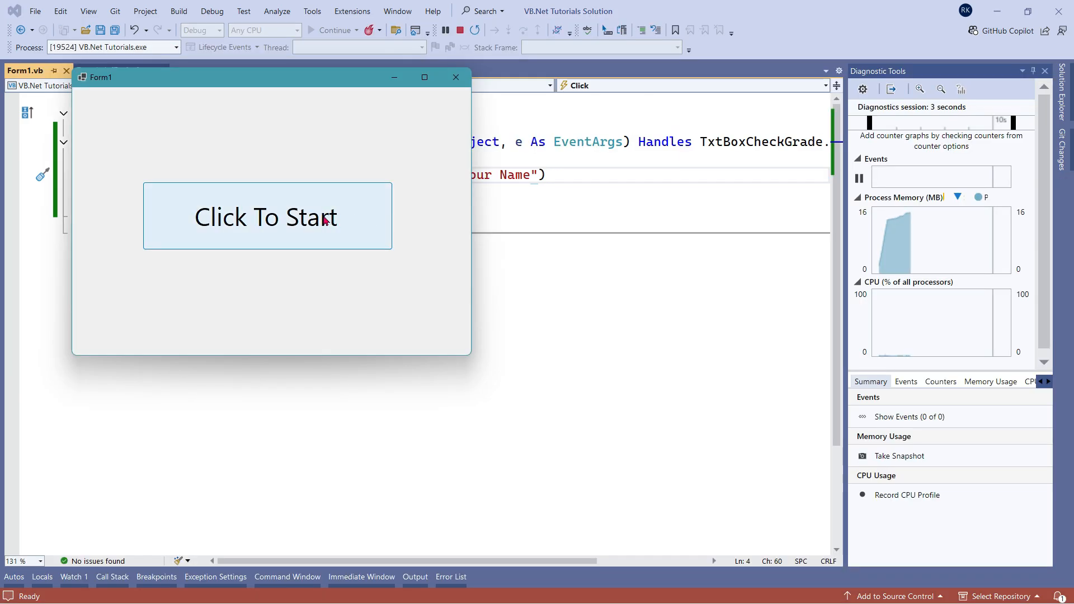
pyautogui.click(267, 216)
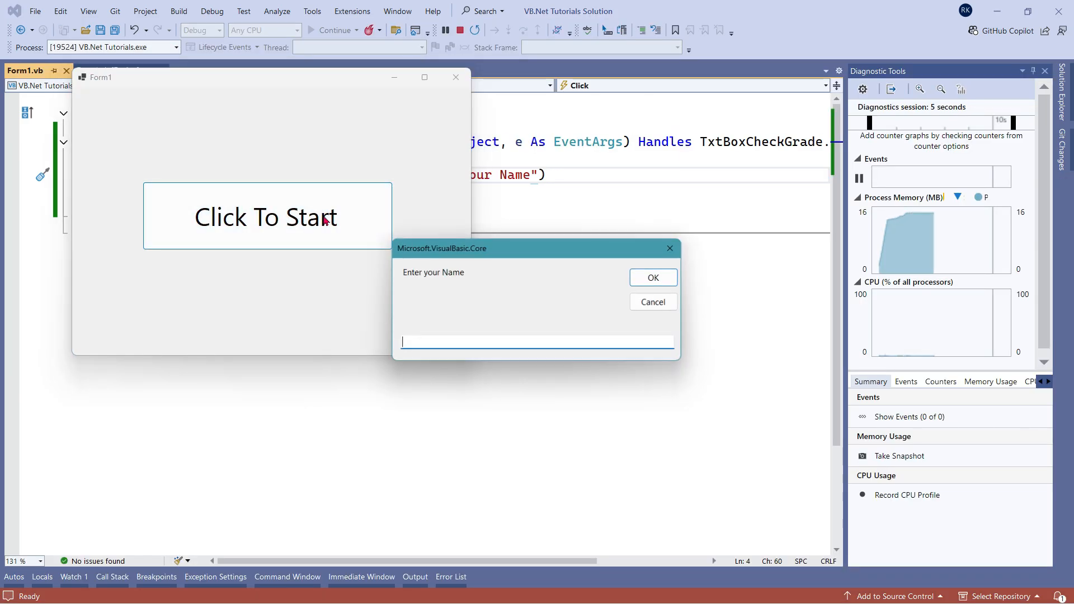
pyautogui.moveTo(534, 248); pyautogui.dragTo(540, 173)
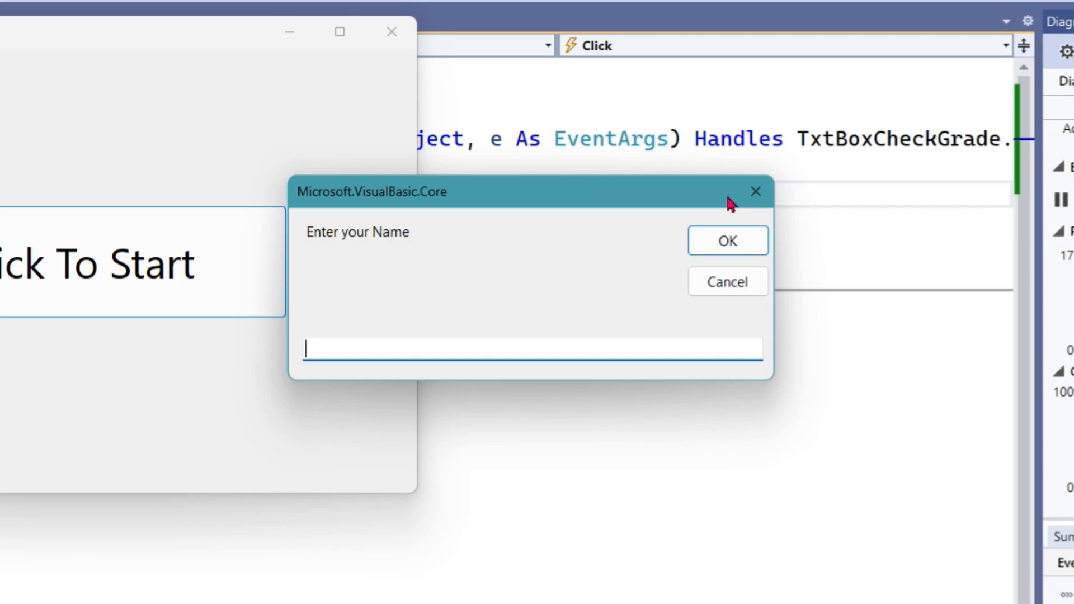
pyautogui.moveTo(333, 259)
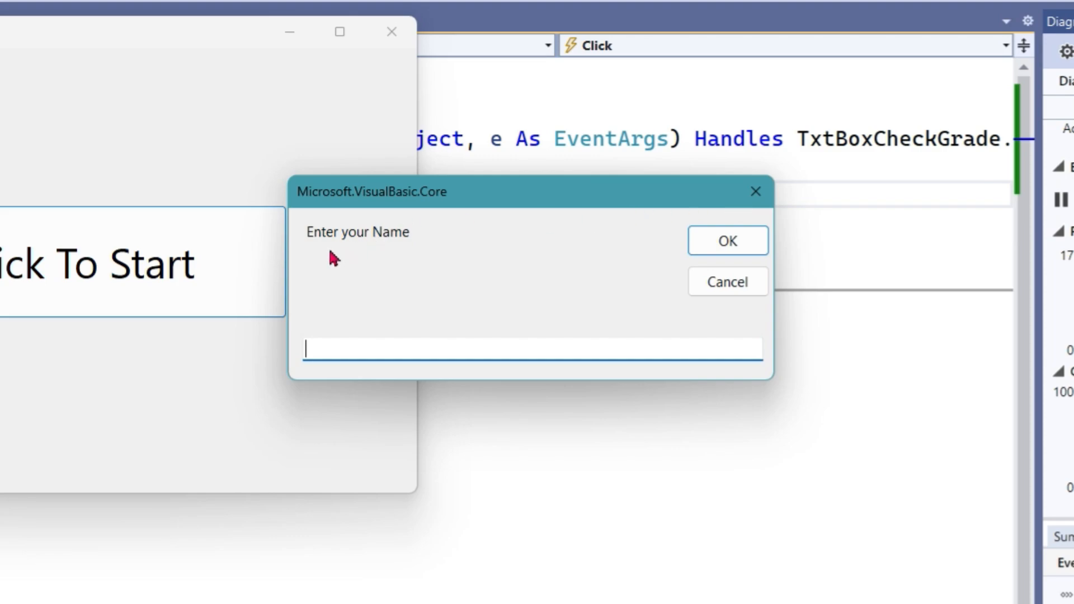
pyautogui.moveTo(356, 237)
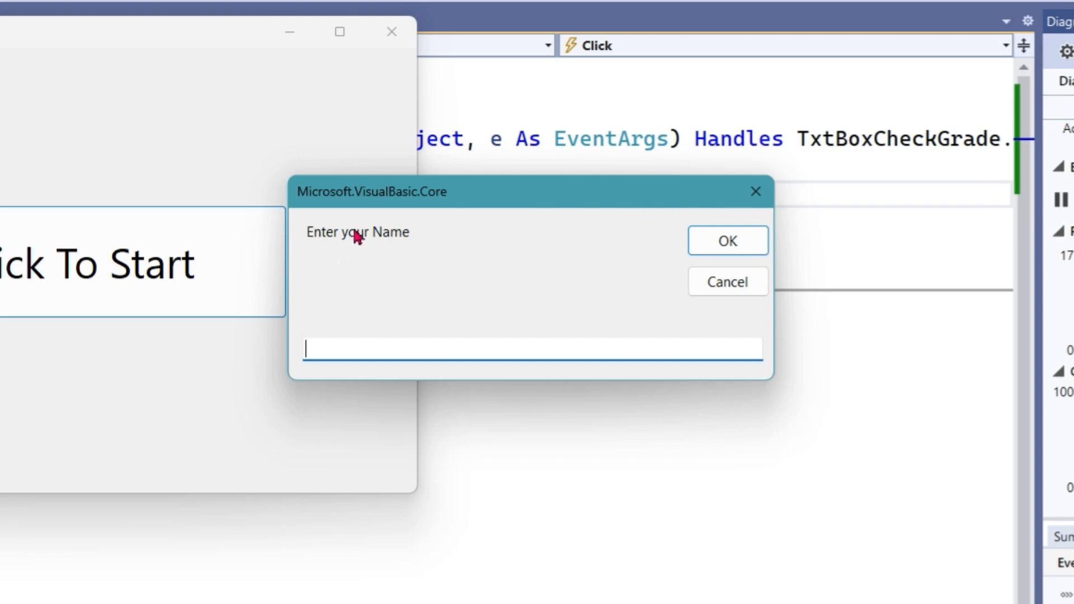
pyautogui.moveTo(330, 248)
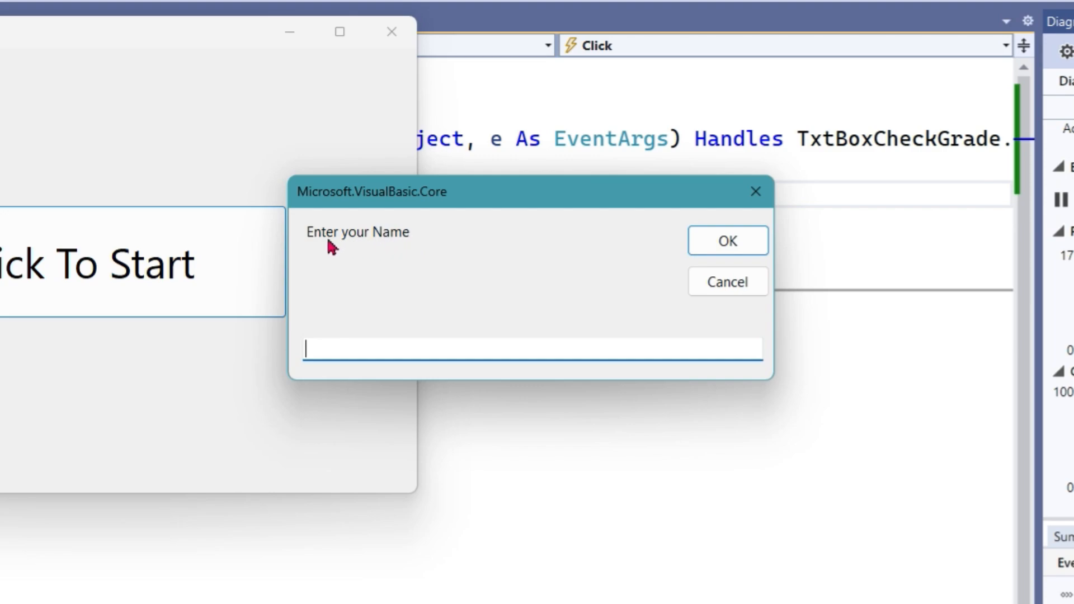
pyautogui.moveTo(385, 238)
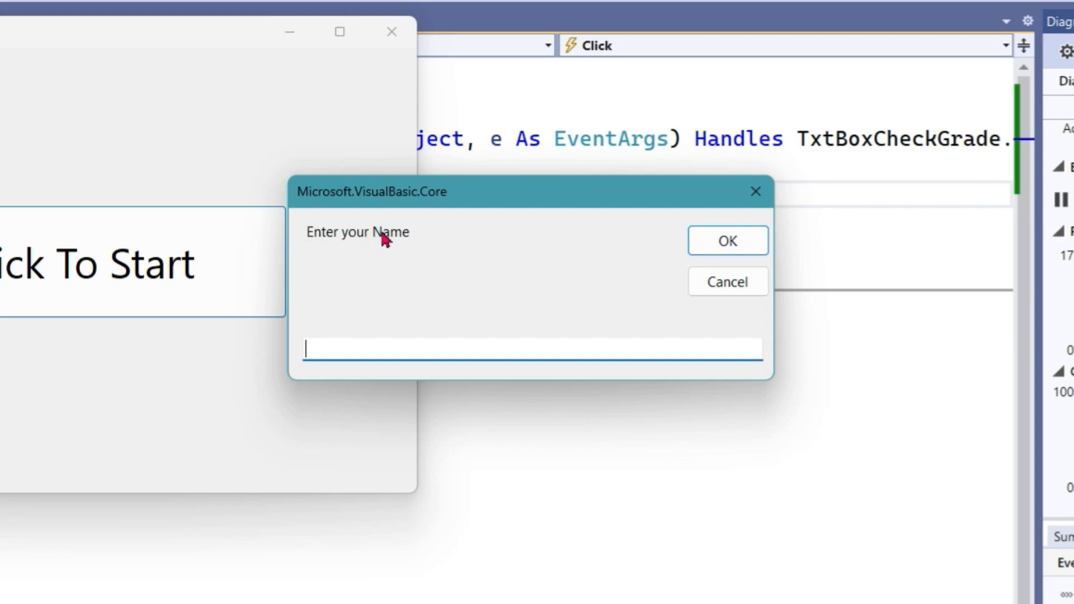
pyautogui.moveTo(448, 256)
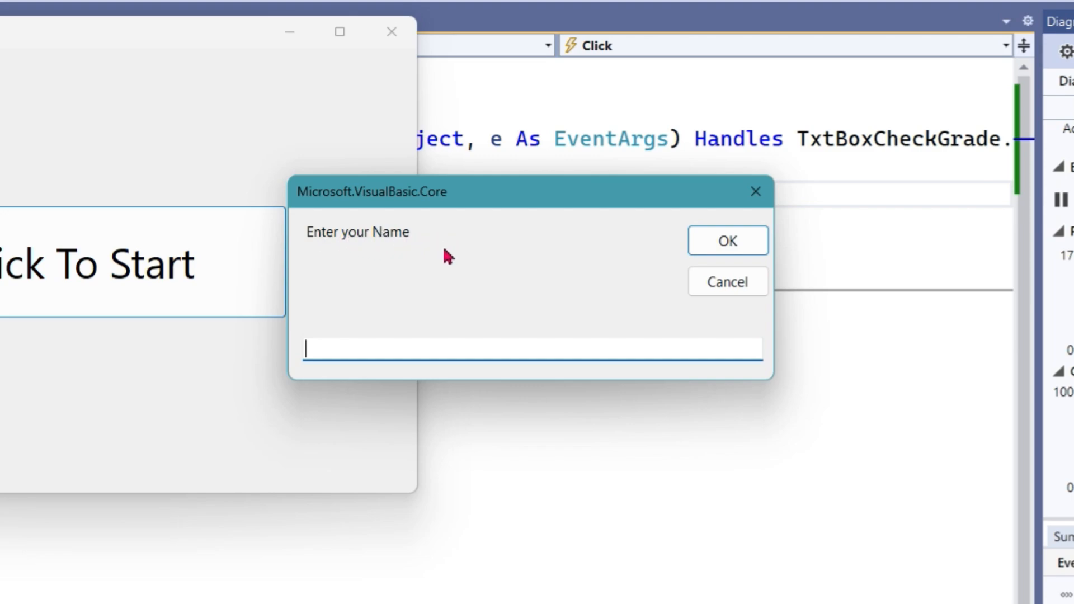
pyautogui.moveTo(307, 204)
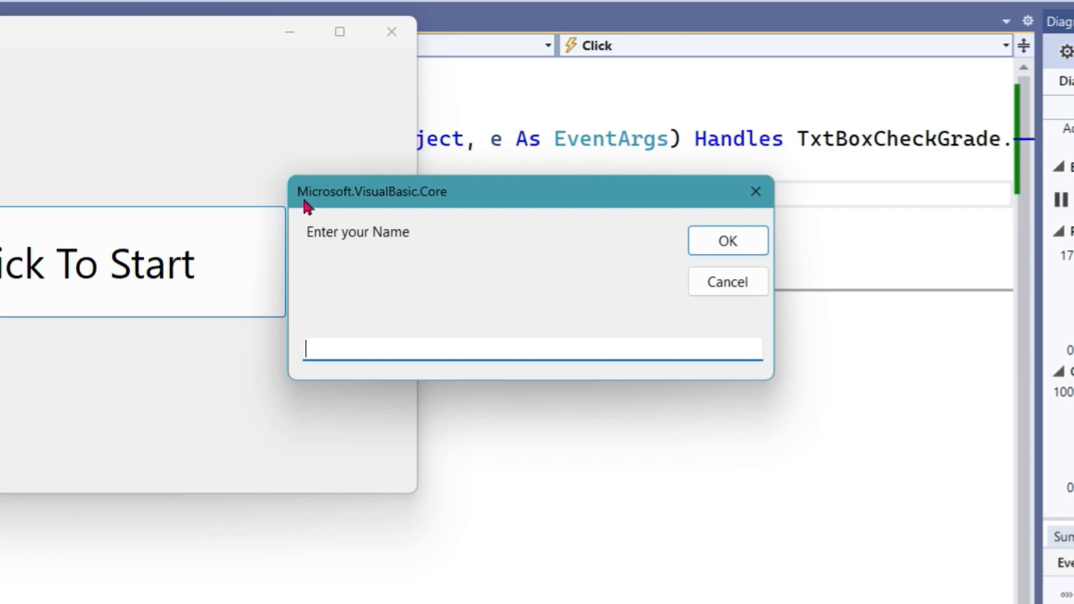
pyautogui.moveTo(329, 207)
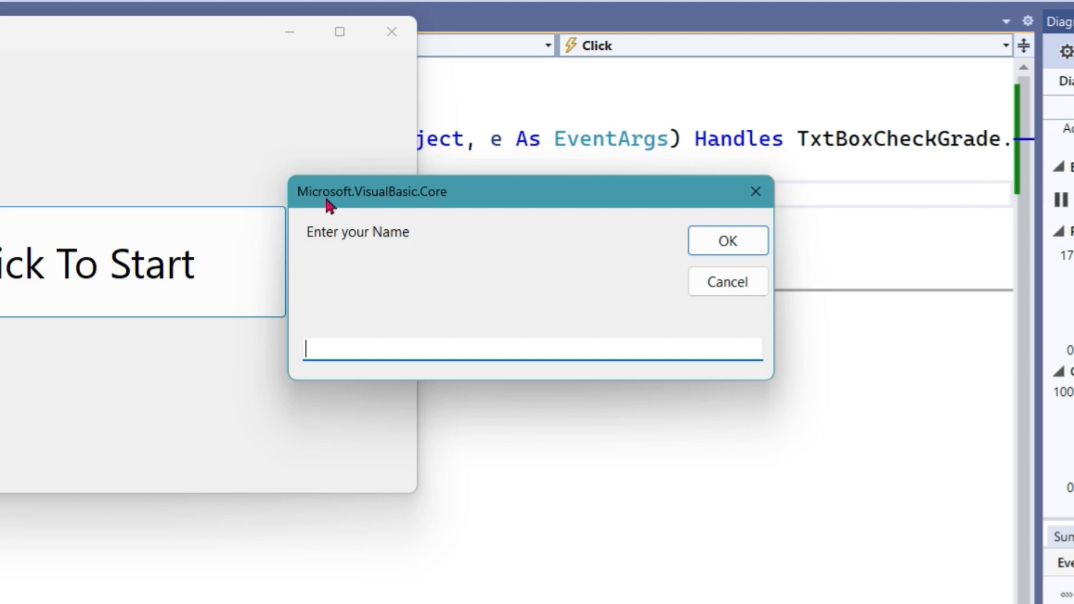
pyautogui.moveTo(450, 202)
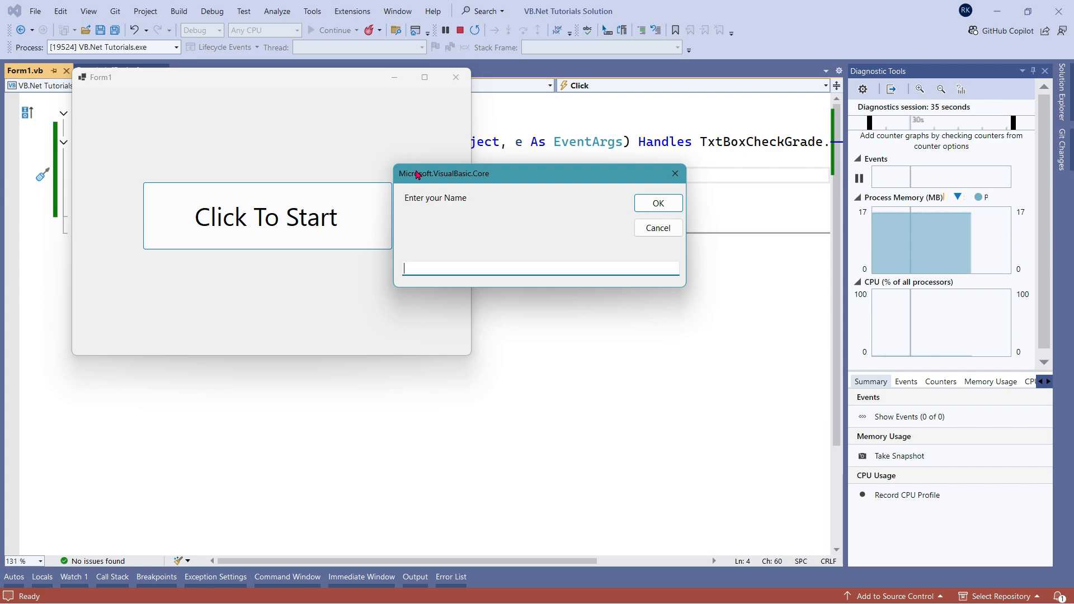
pyautogui.moveTo(491, 183)
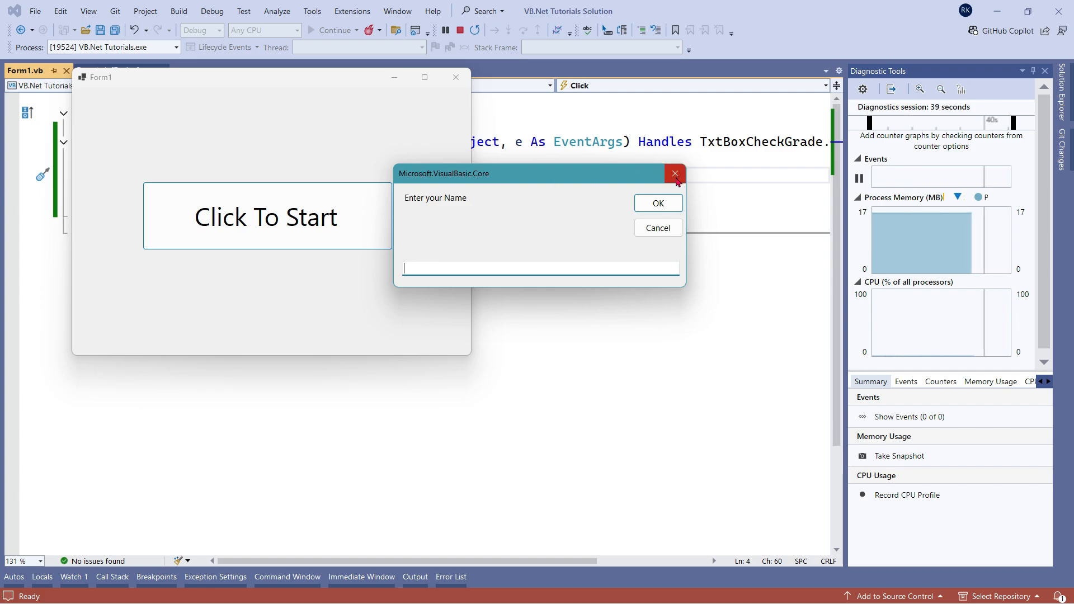
# Close the prompt and add "User Input Box" as the InputBox title argument.
pyautogui.click(674, 173)
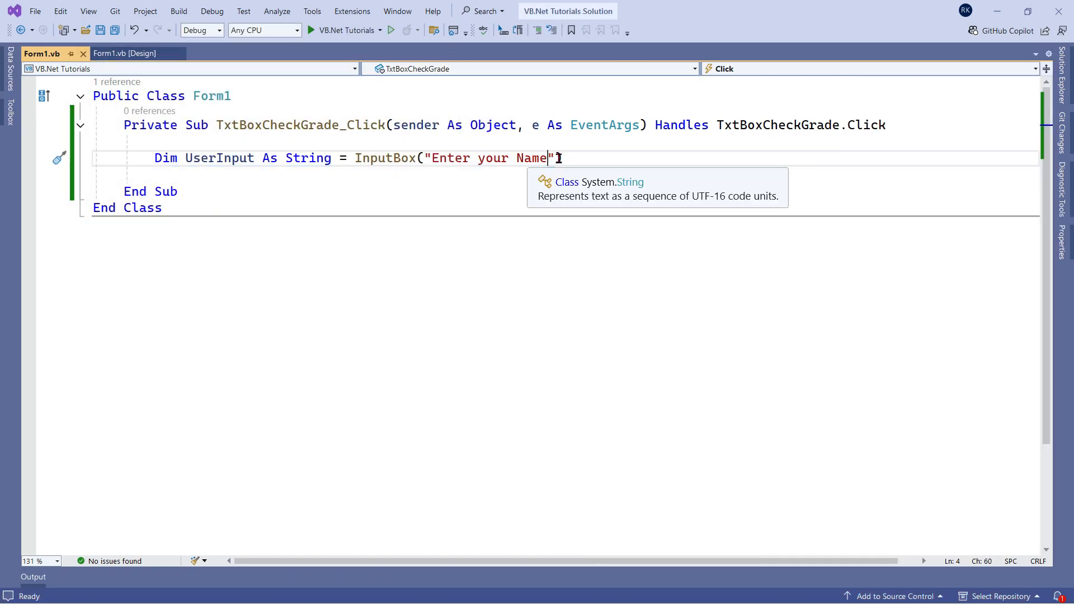
pyautogui.write(')')
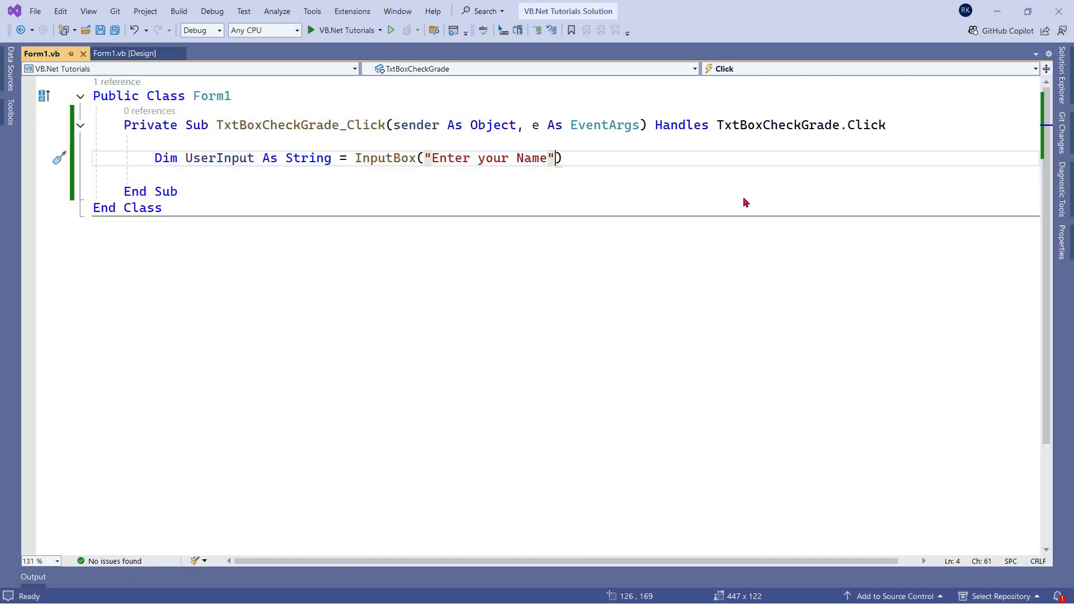
pyautogui.write(',')
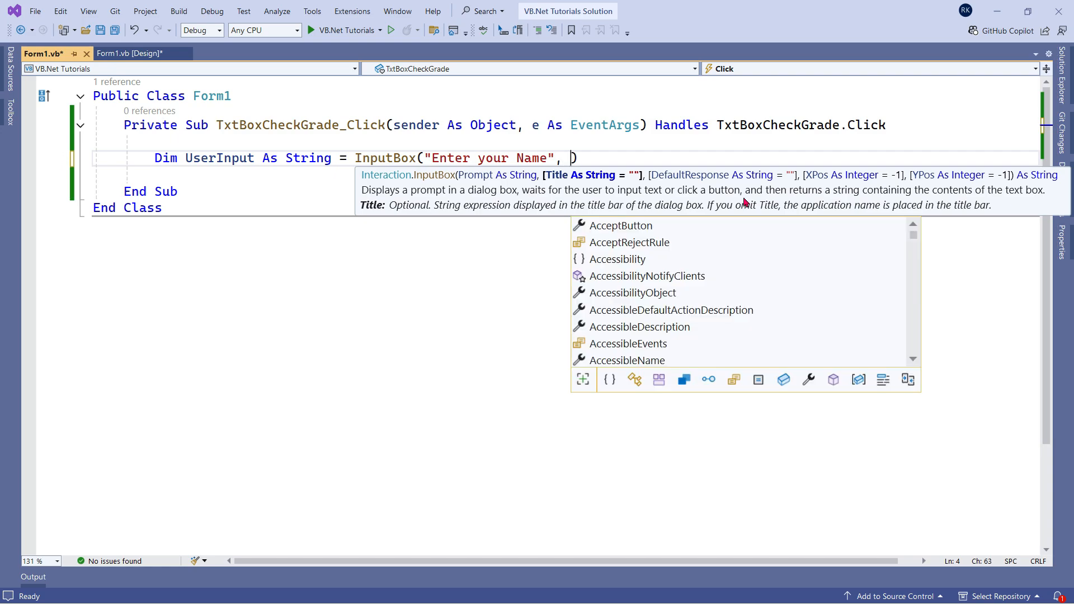
pyautogui.write('""')
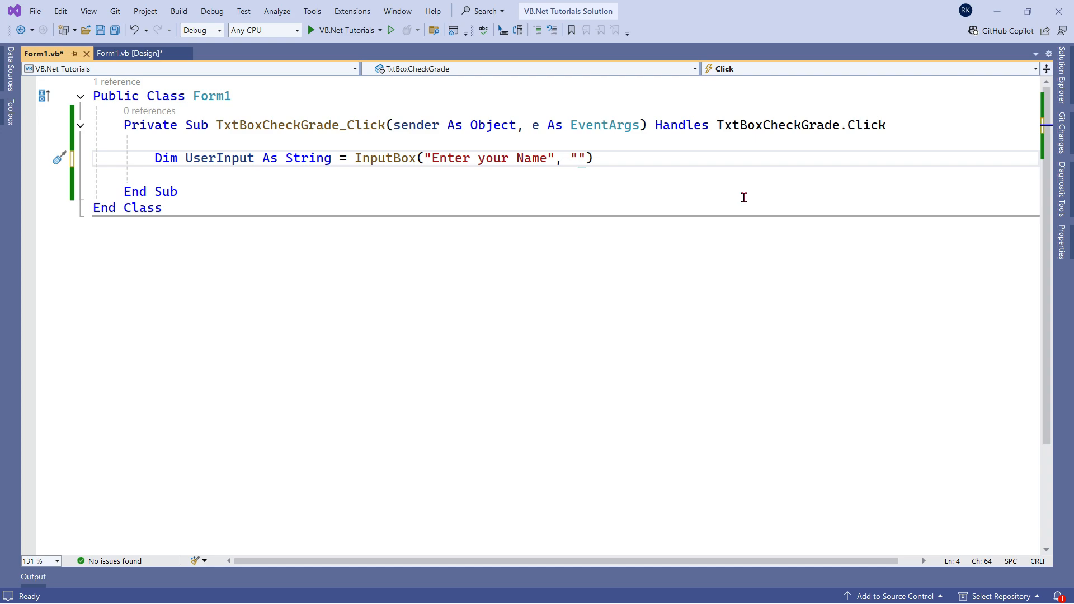
pyautogui.write('User I')
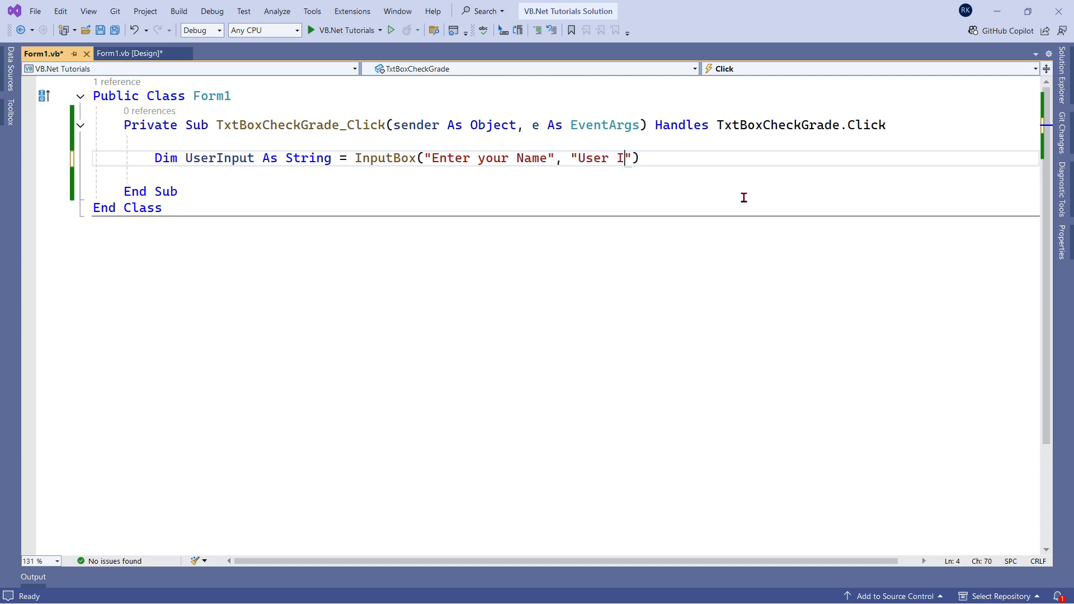
pyautogui.write('nput Box')
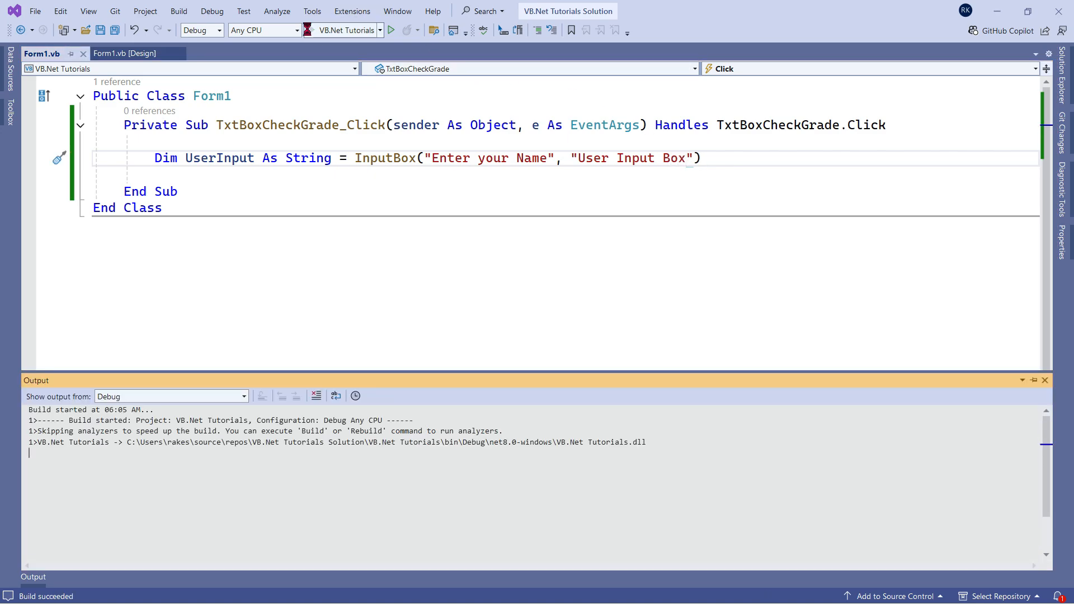
# Run the app and open the name prompt to check the User Input Box title.
pyautogui.click(391, 30)
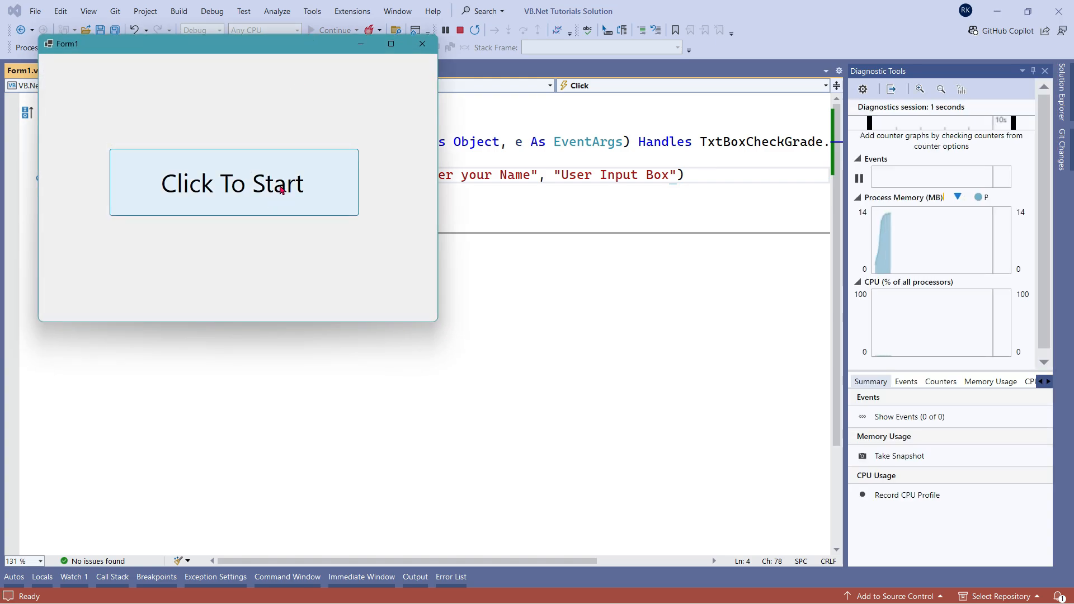
pyautogui.click(232, 183)
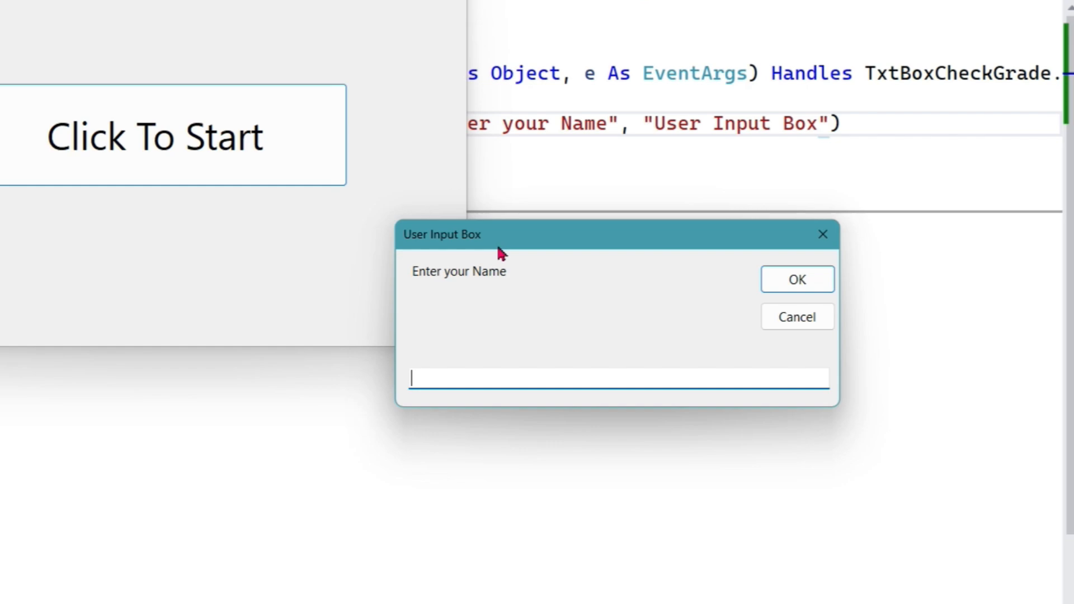
pyautogui.moveTo(484, 253)
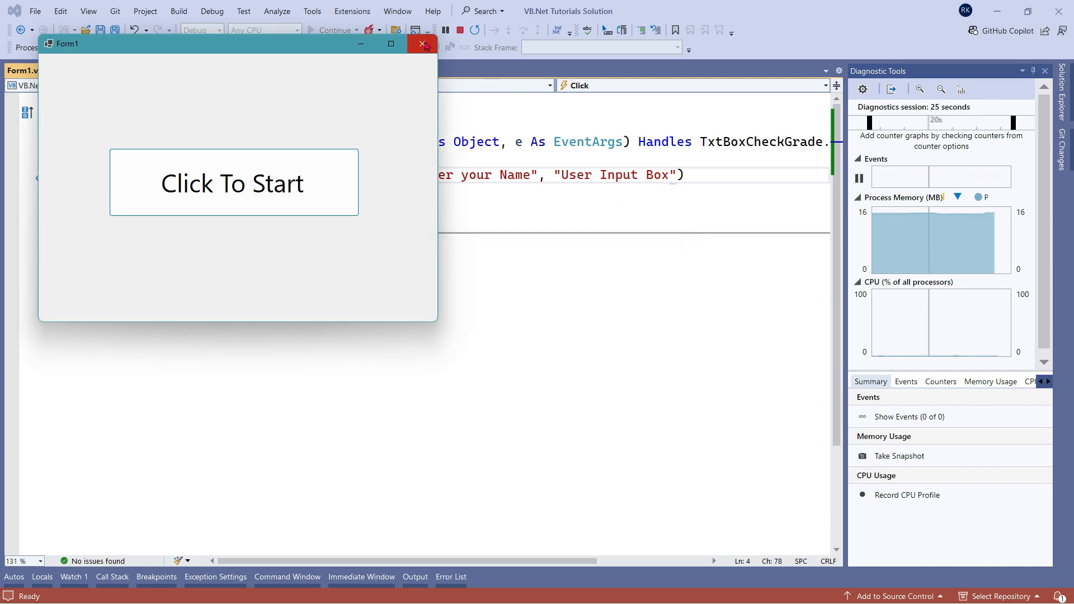
# Close the running Form1 window to stop the test.
pyautogui.click(421, 43)
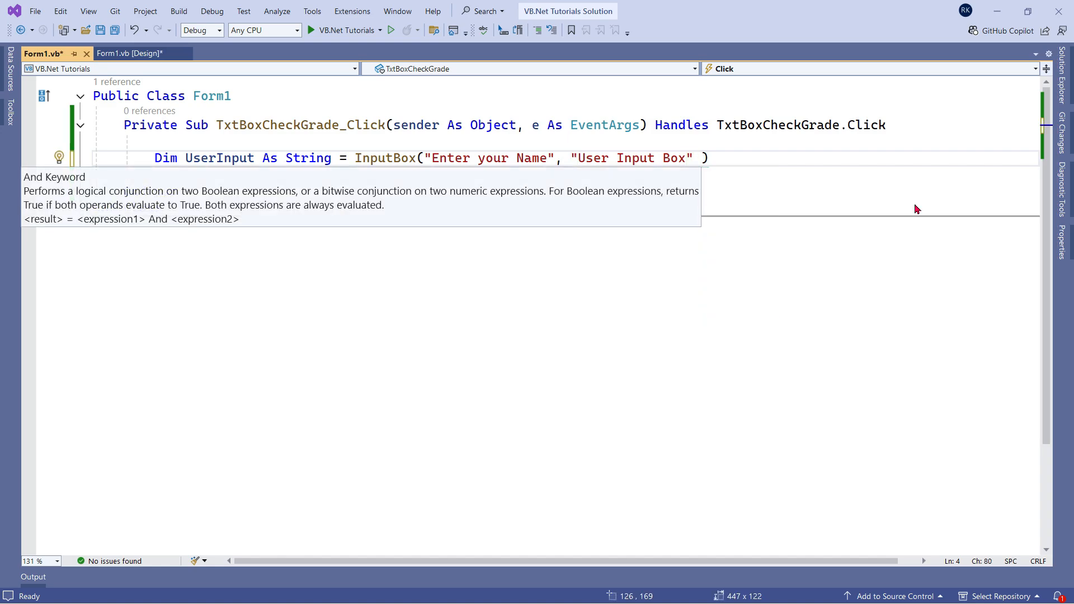
# Add "Type your name here" as the InputBox's third, default-text argument.
pyautogui.write(',')
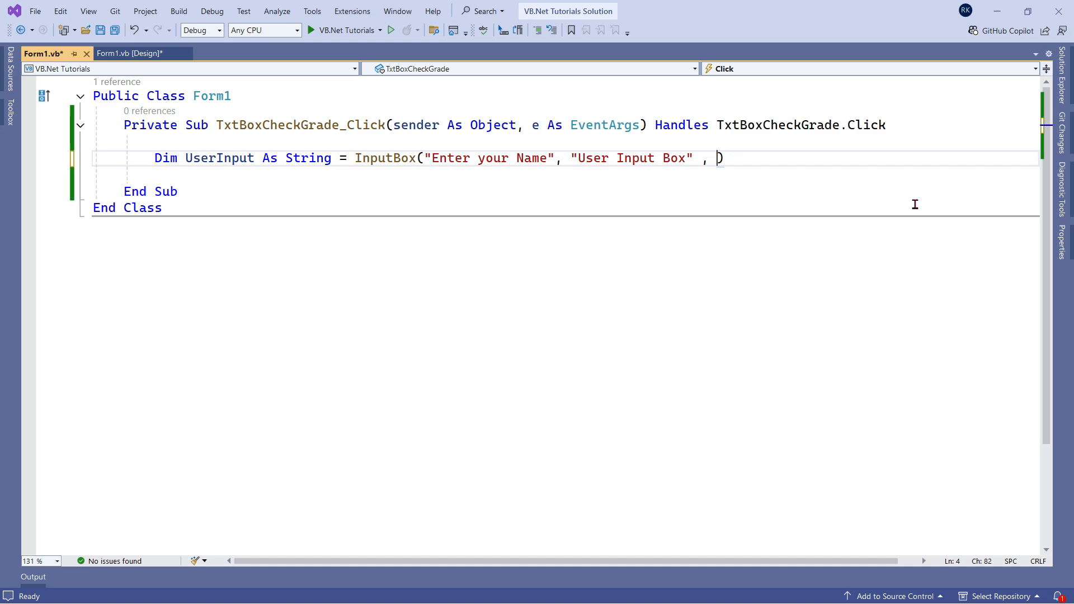
pyautogui.write('"T"')
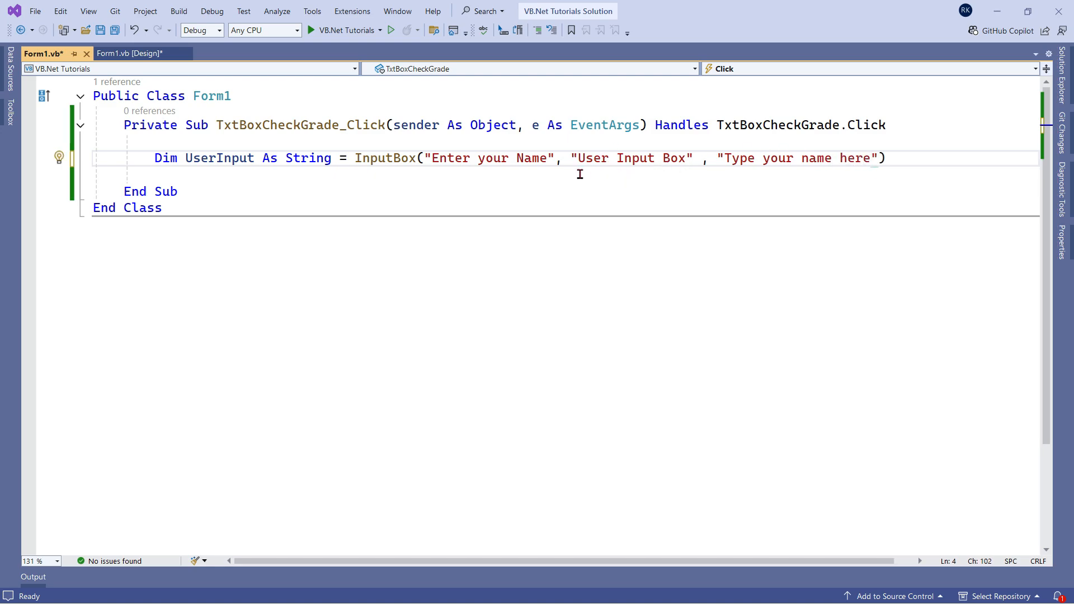
pyautogui.doubleClick(531, 158)
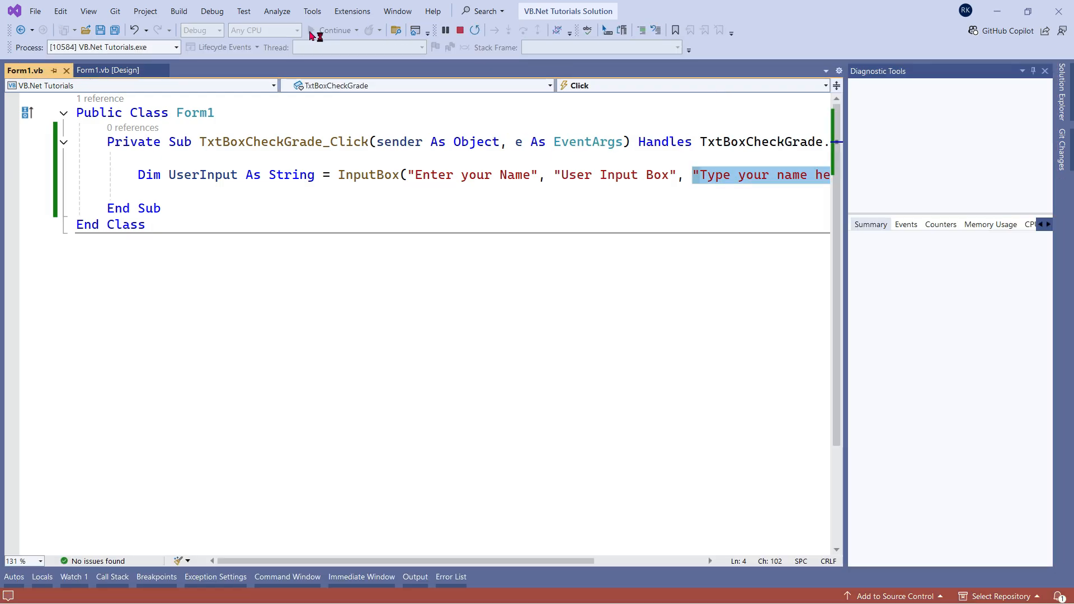
pyautogui.click(318, 29)
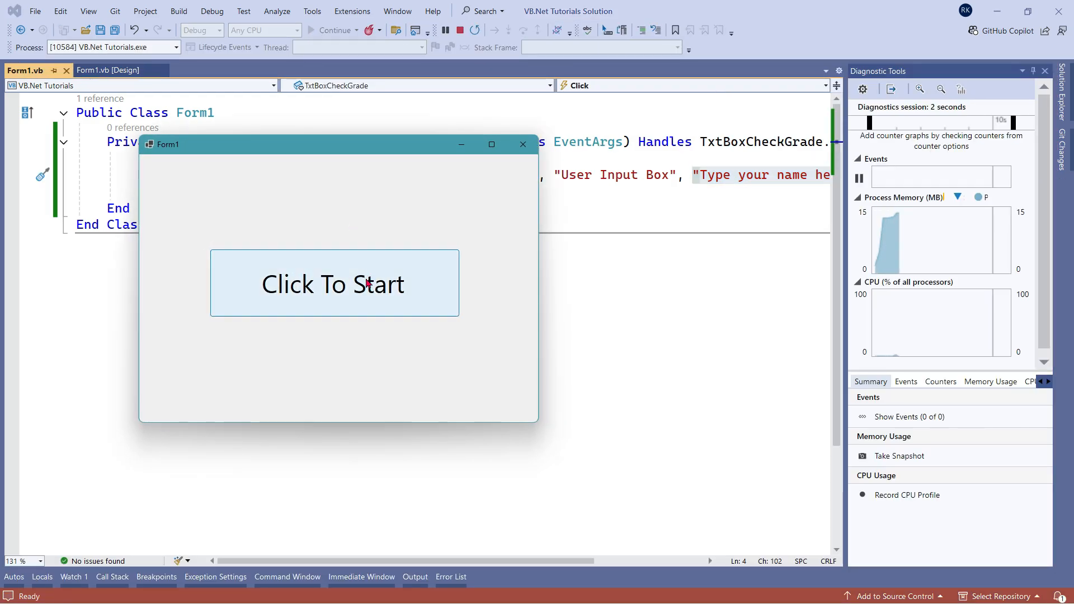
pyautogui.click(334, 284)
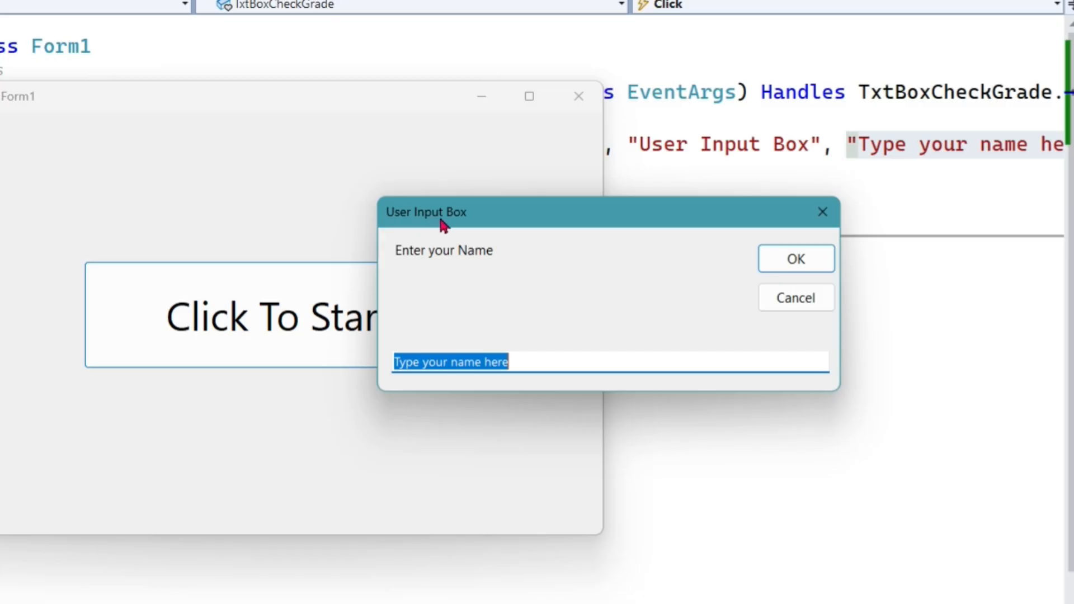
pyautogui.moveTo(495, 255)
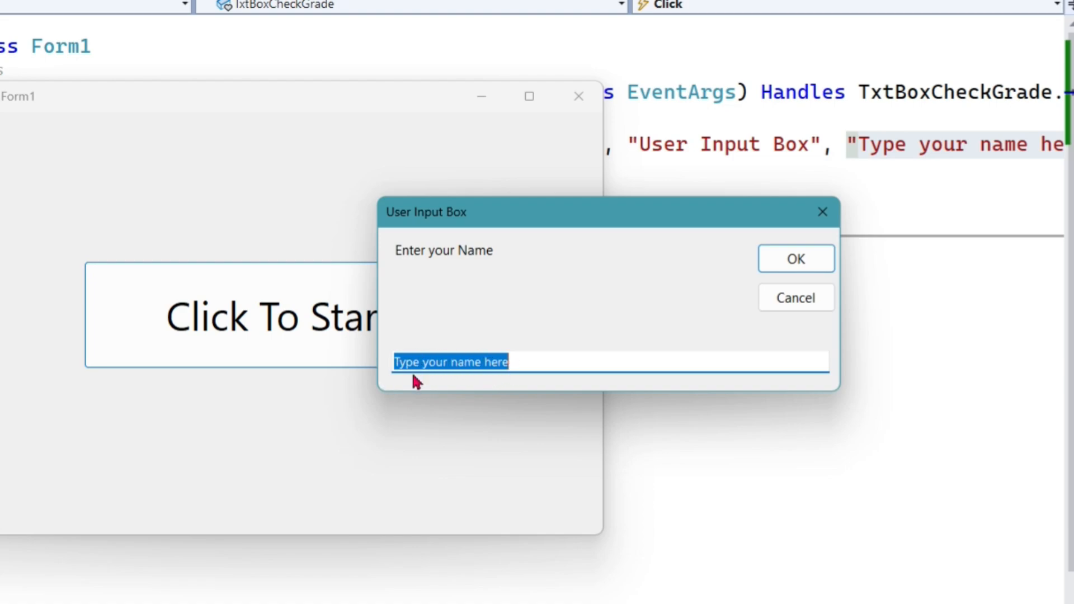
pyautogui.click(517, 362)
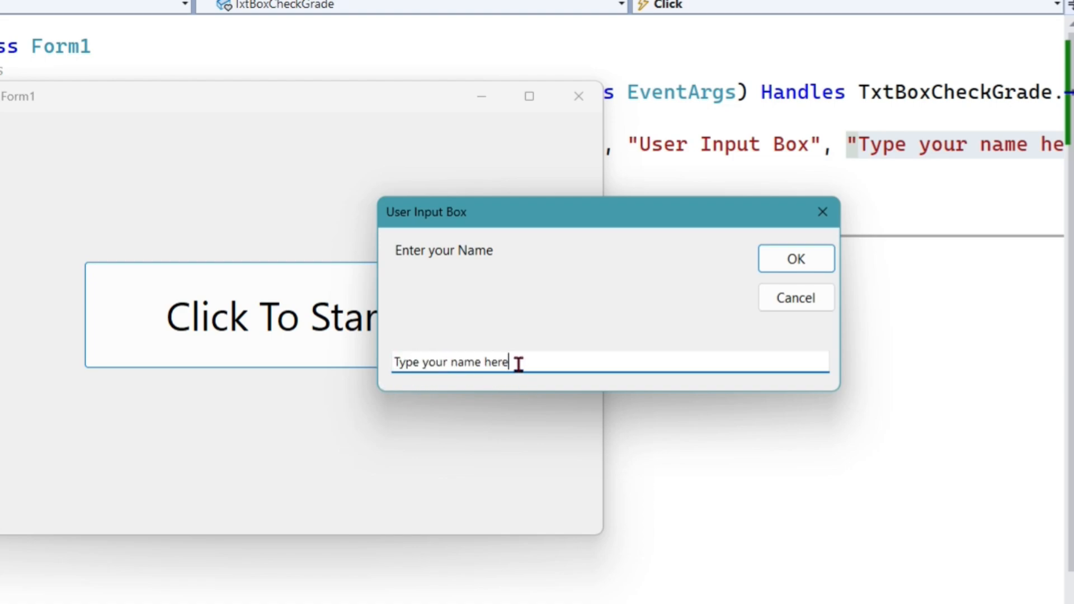
pyautogui.write('Ra')
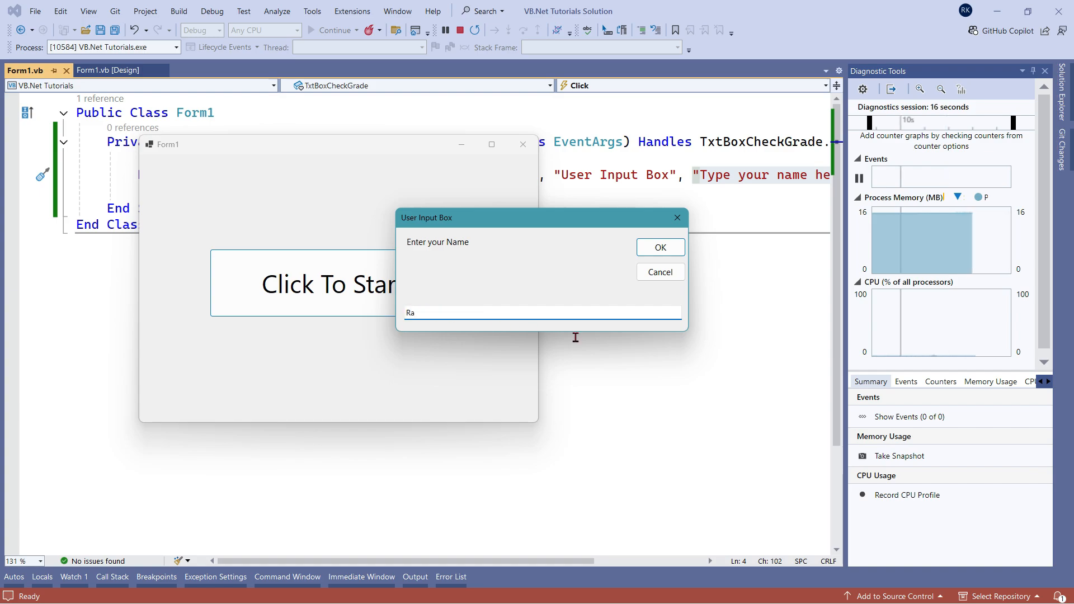
pyautogui.write('kesh Kumar Be')
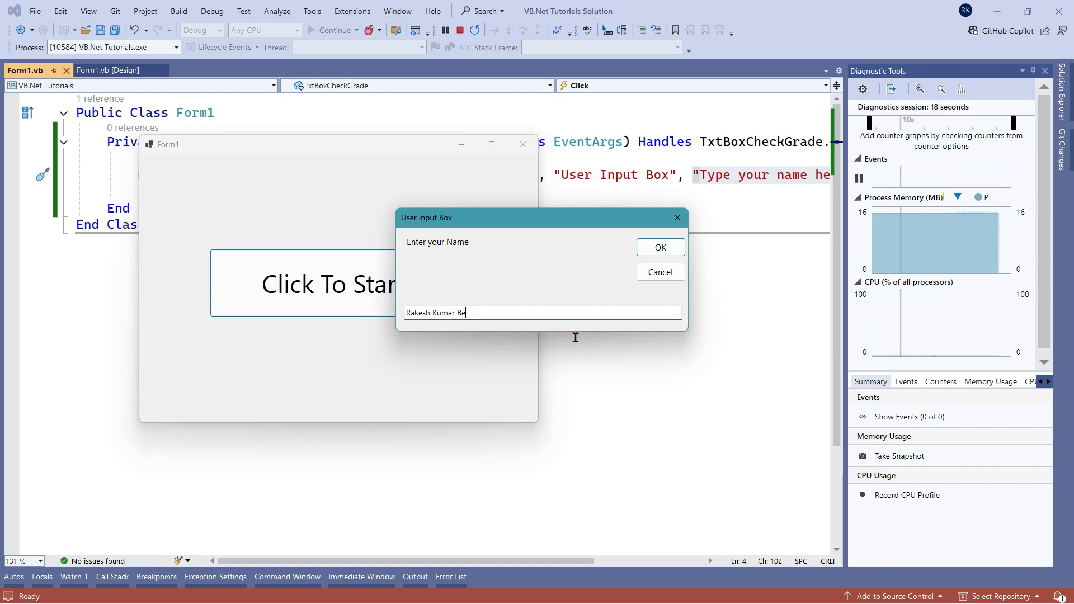
pyautogui.write('hera')
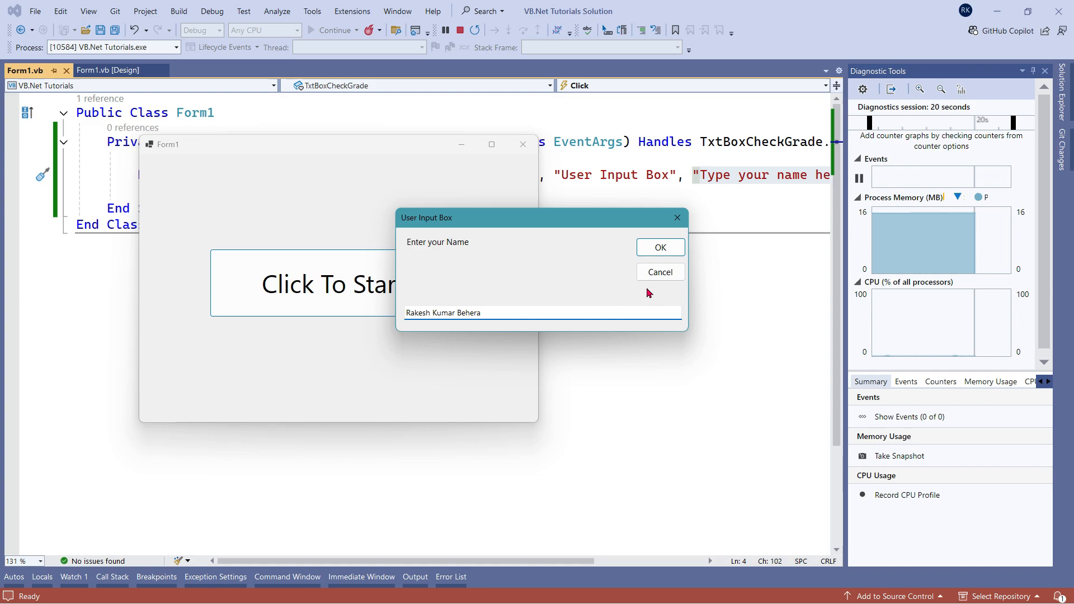
pyautogui.moveTo(659, 248)
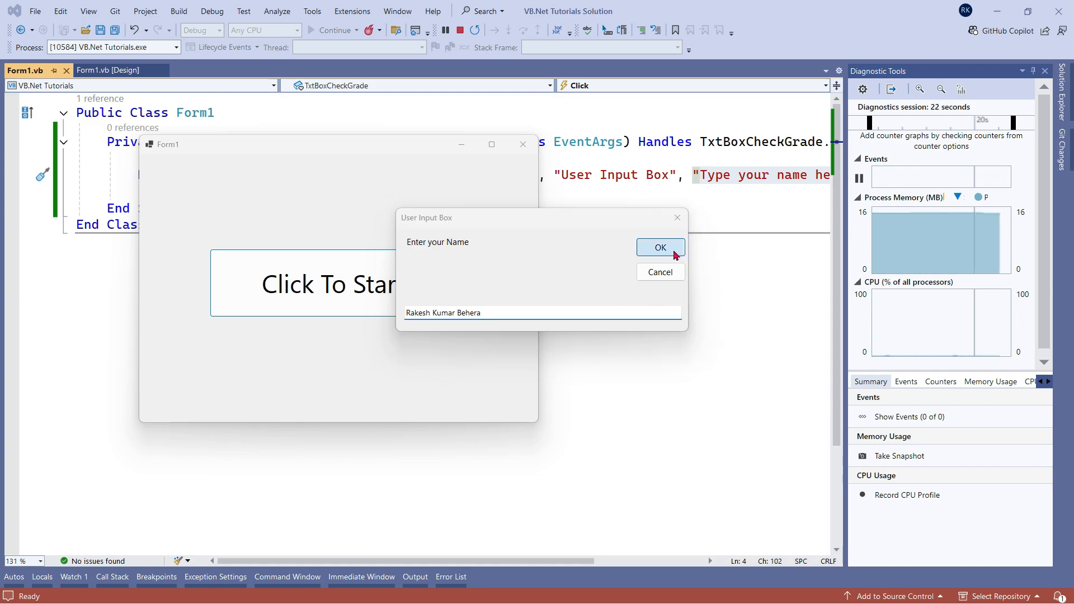
pyautogui.click(660, 247)
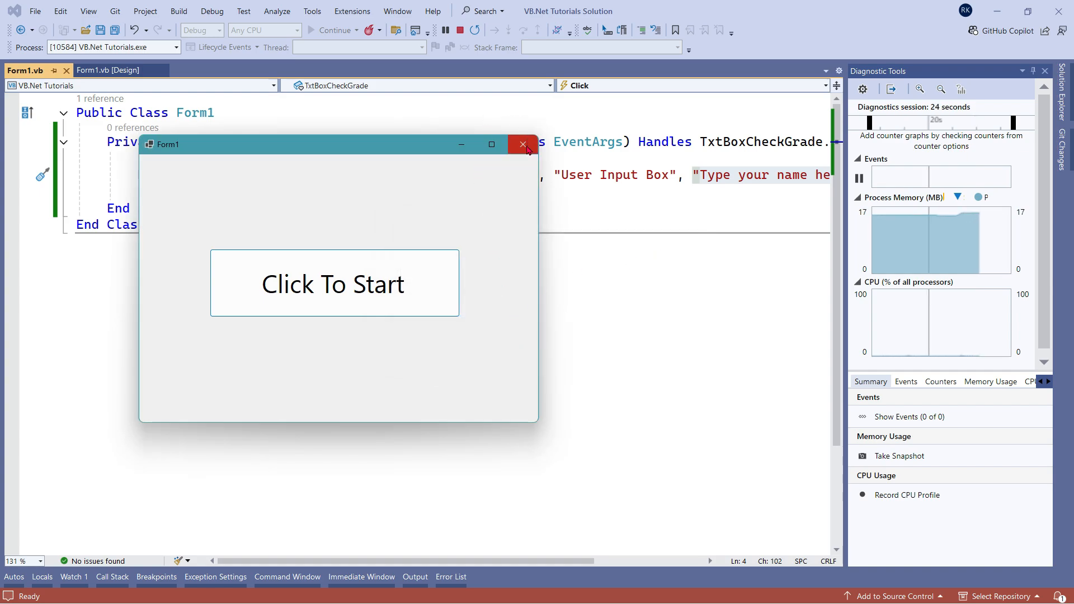
pyautogui.click(522, 144)
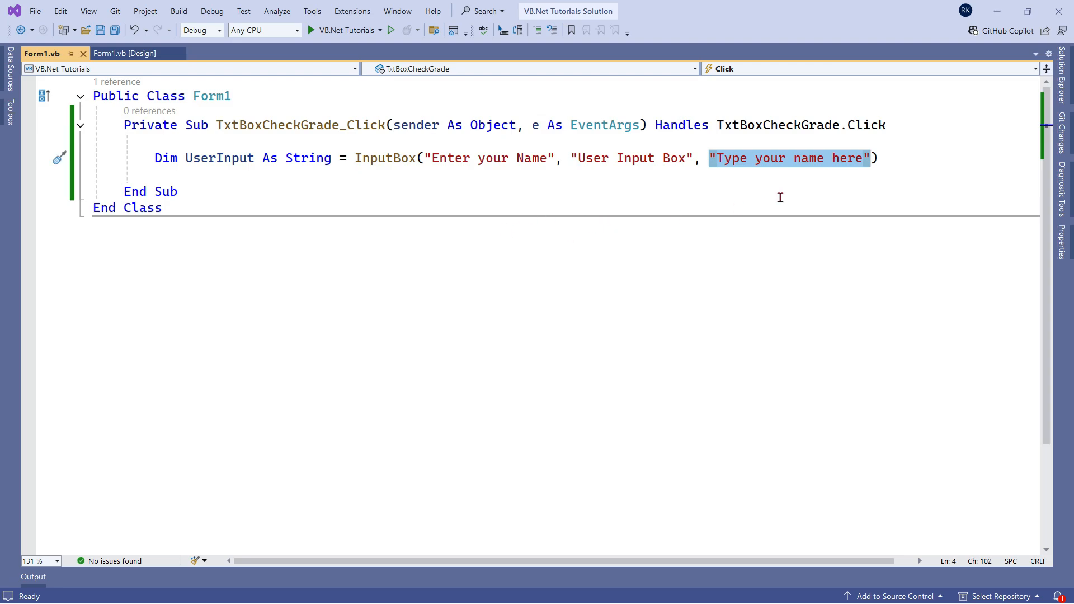
# Add MessageBox.Show(UserInput) on a new line below the InputBox statement.
pyautogui.press('enter')
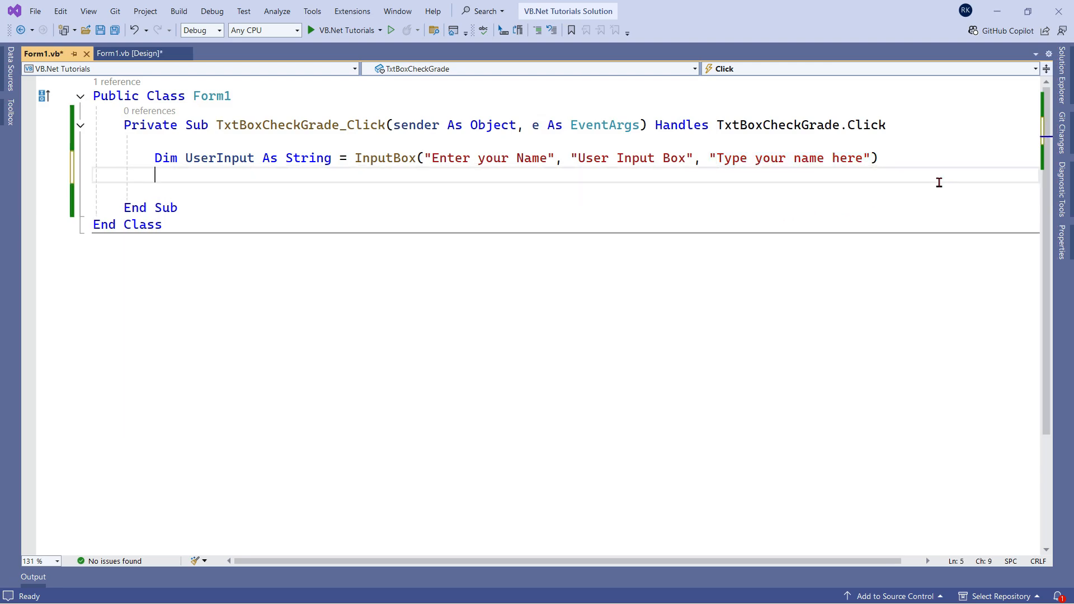
pyautogui.write('Messa')
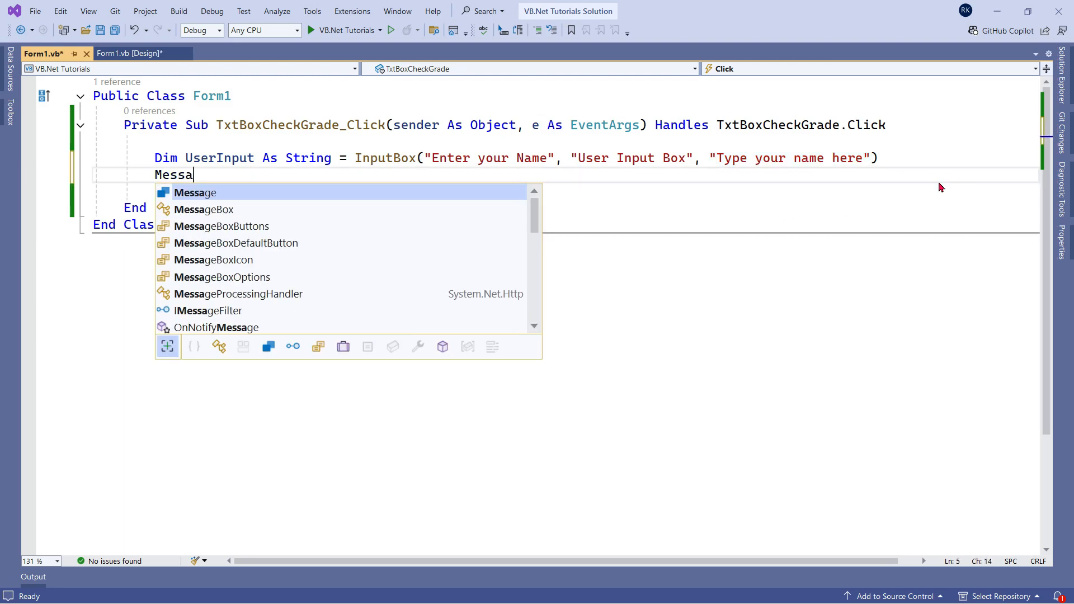
pyautogui.write('geBox.S')
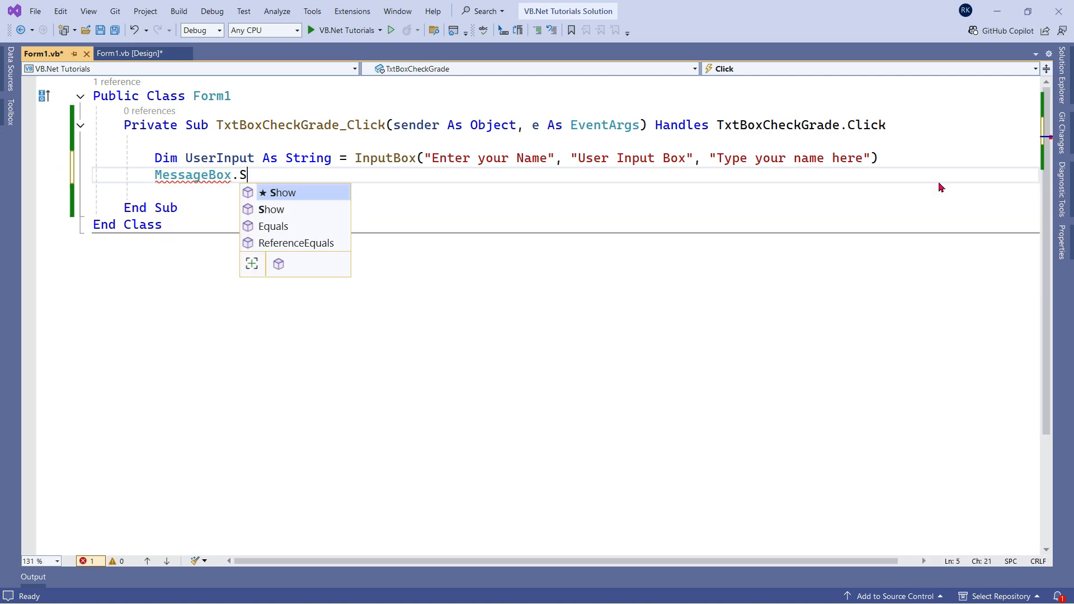
pyautogui.write('how')
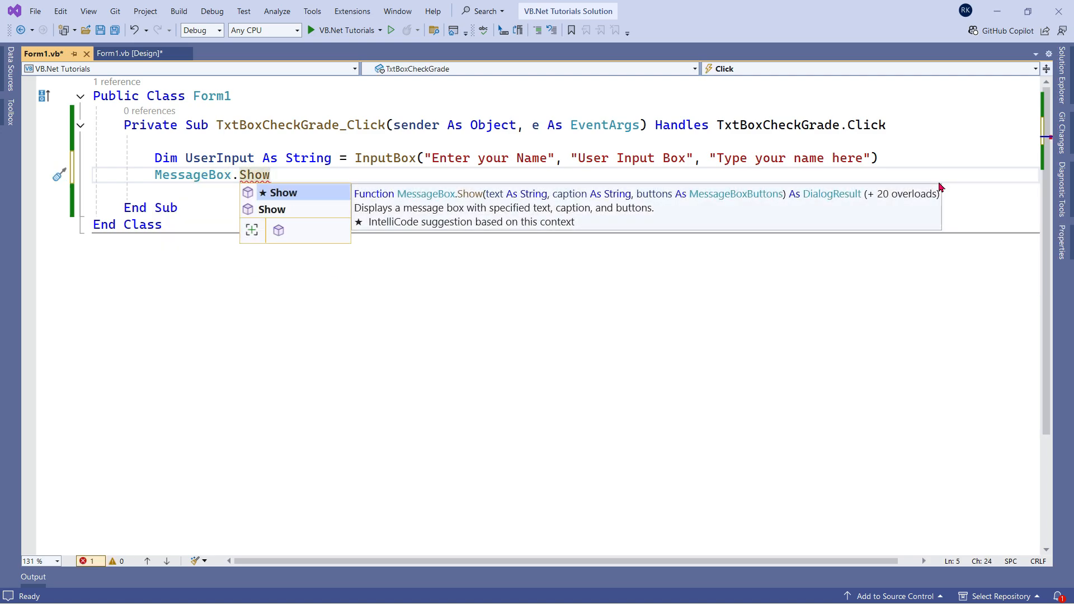
pyautogui.write('(')
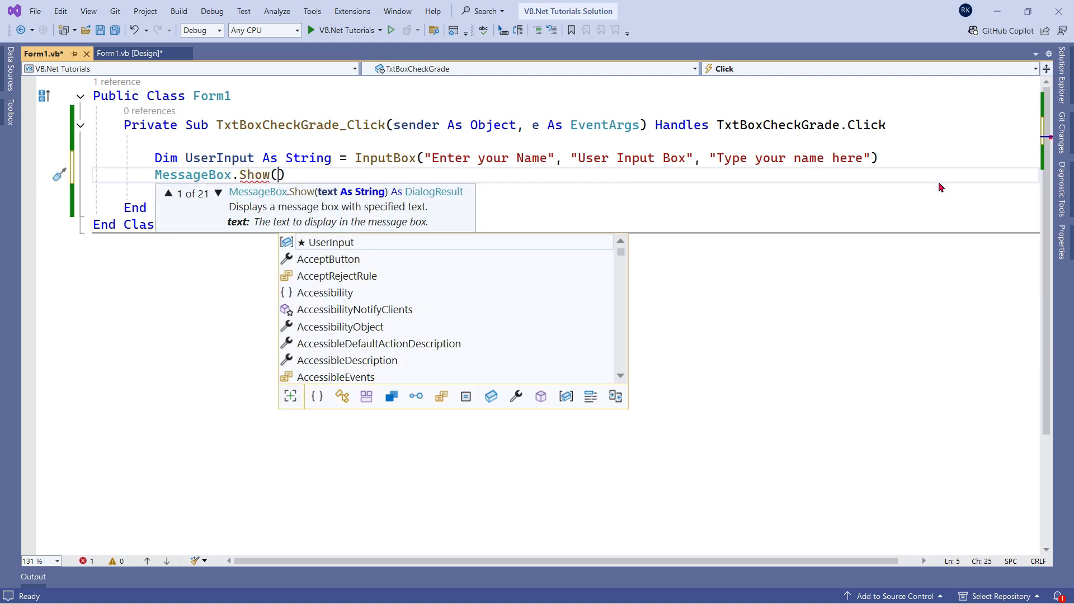
pyautogui.write('Us')
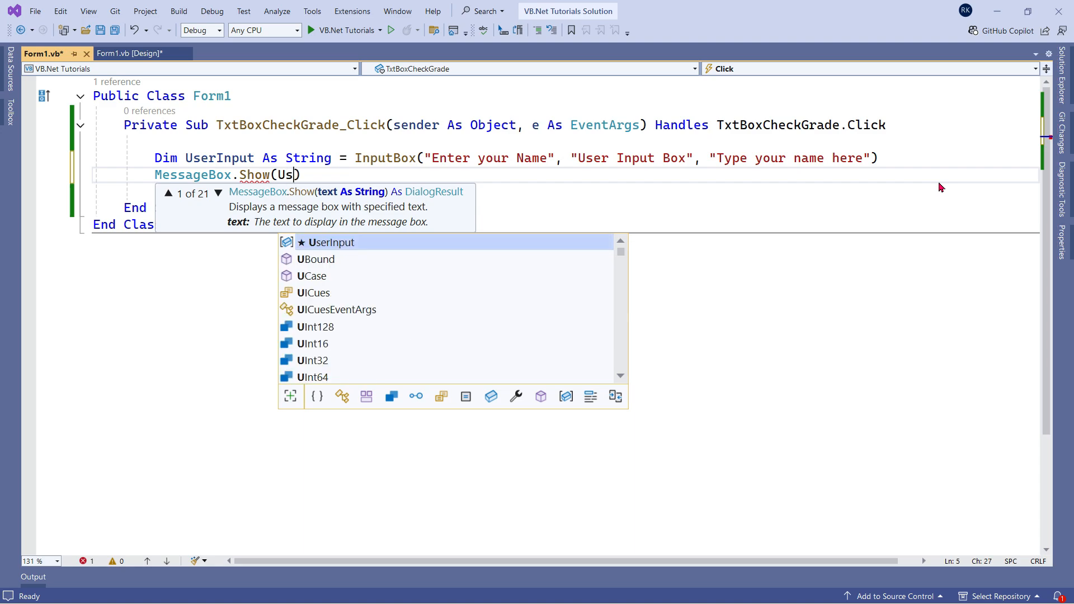
pyautogui.write('erI')
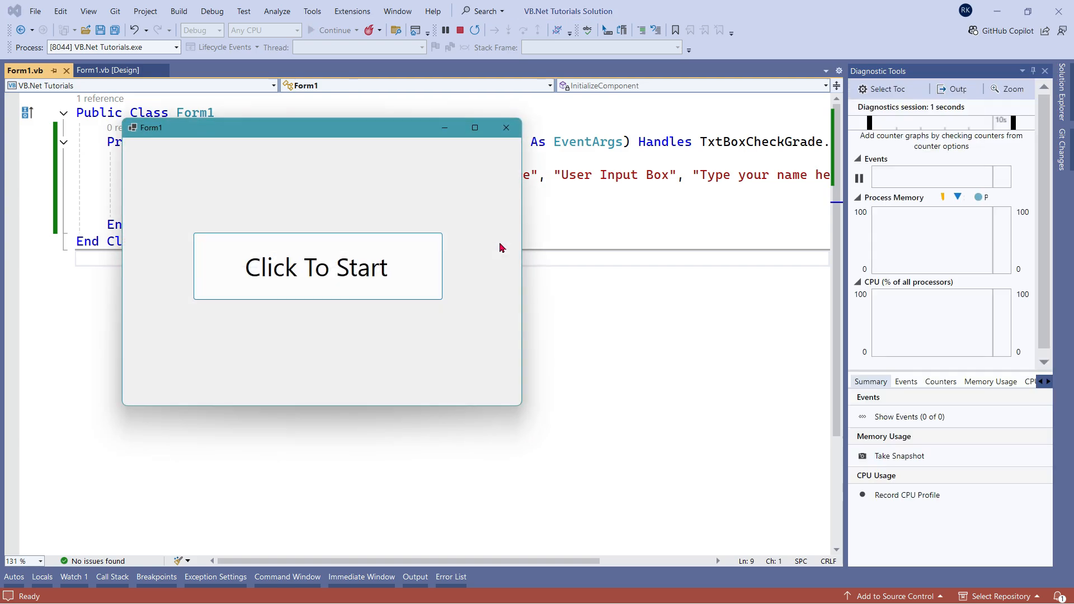
pyautogui.click(316, 267)
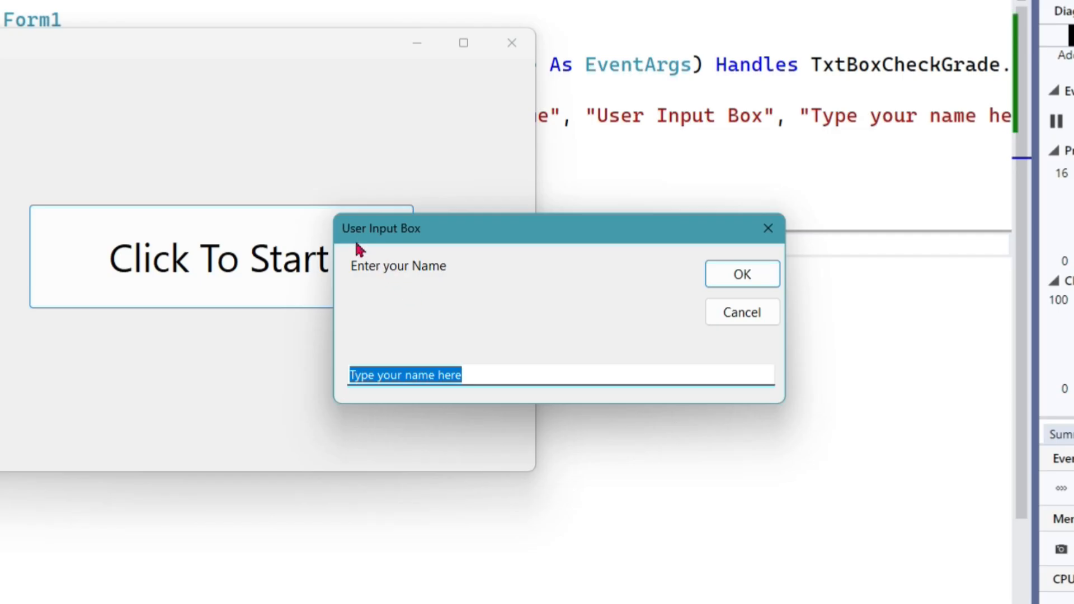
pyautogui.moveTo(430, 381)
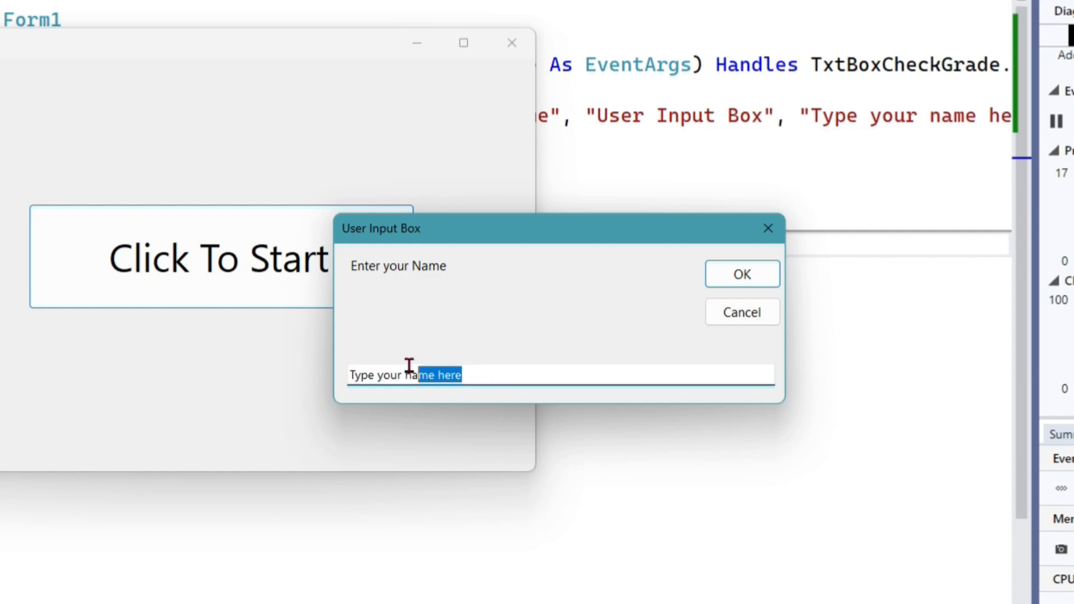
pyautogui.write('Ra')
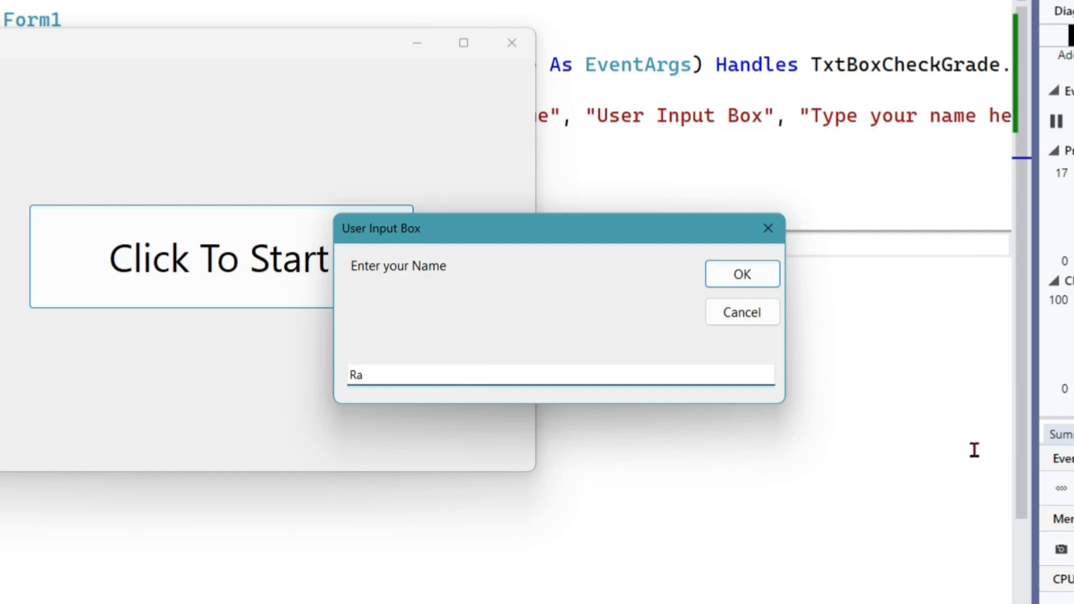
pyautogui.write('kesh Kumar')
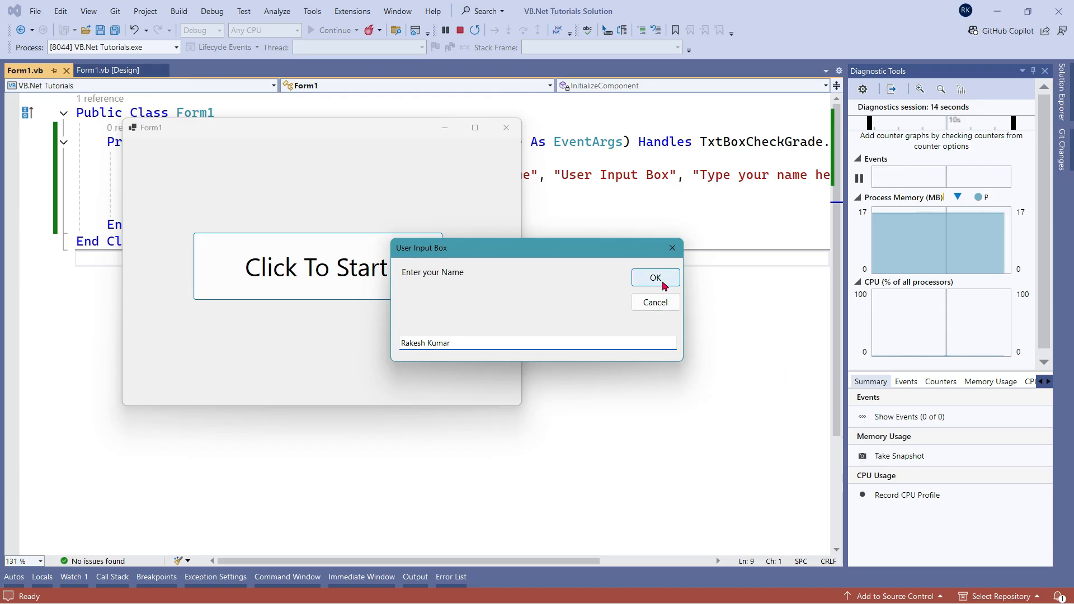
pyautogui.click(654, 278)
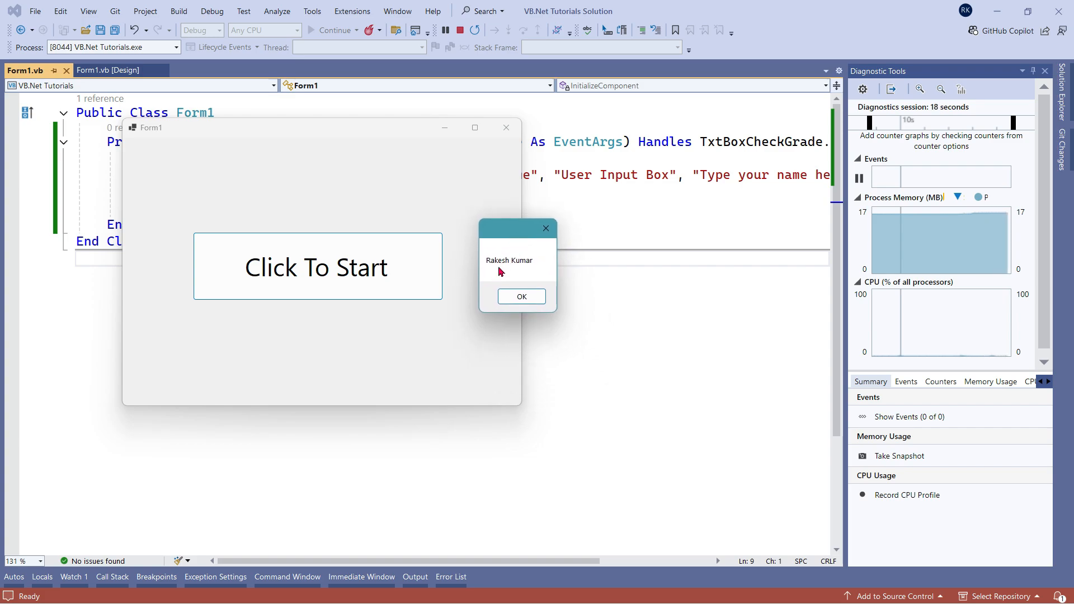
pyautogui.moveTo(500, 312)
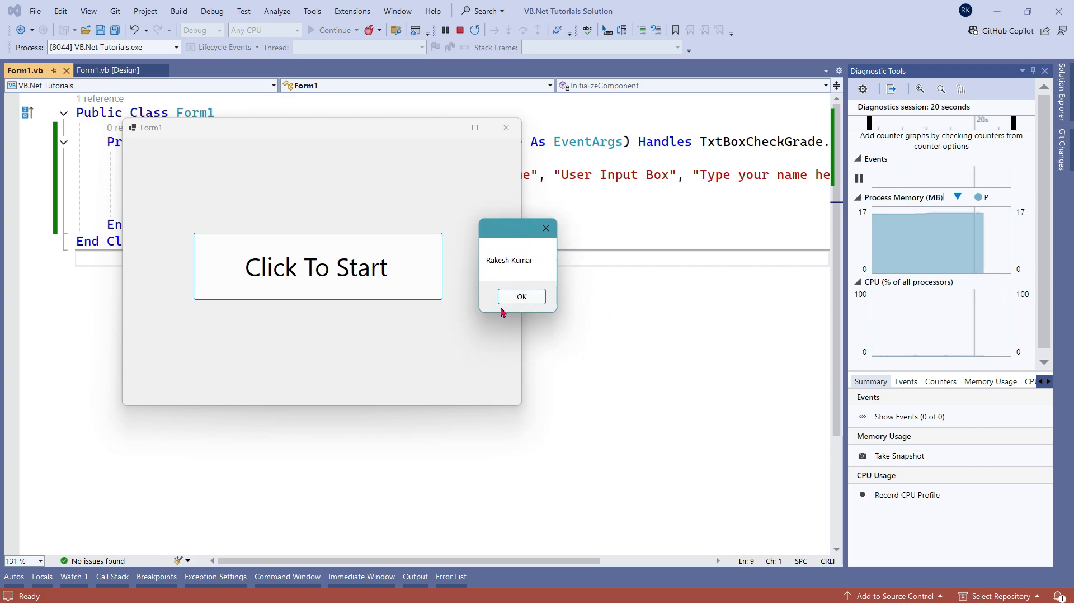
pyautogui.click(521, 296)
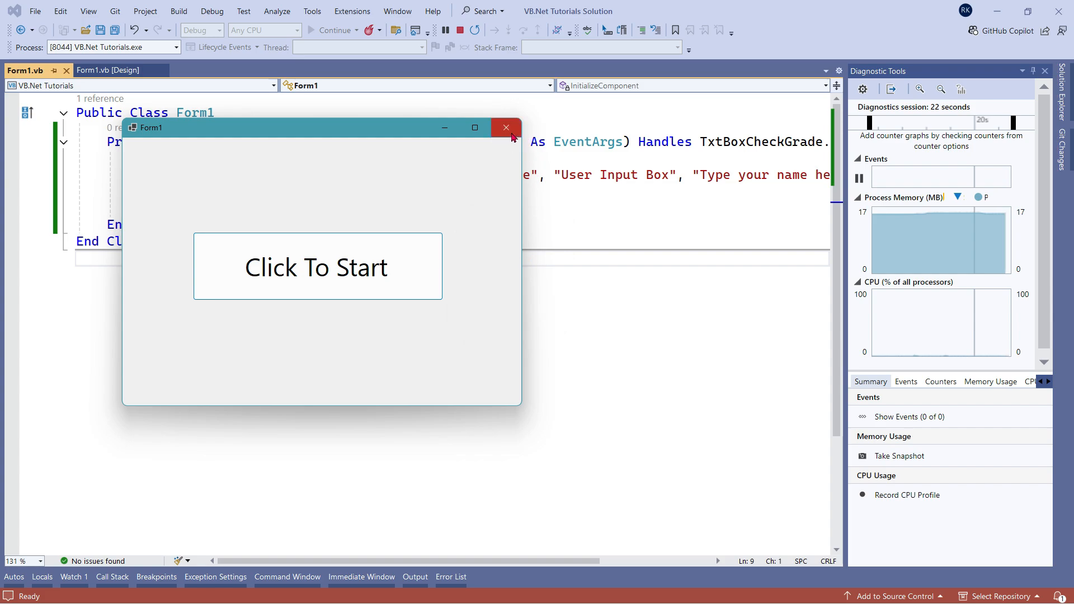
pyautogui.click(506, 127)
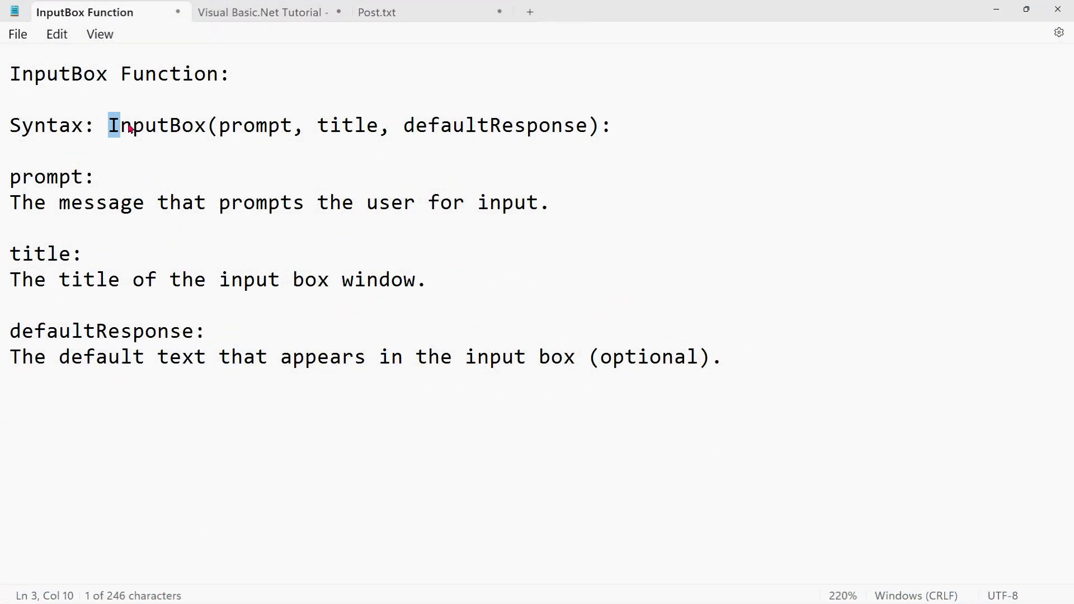
# Highlight the InputBox function name, the prompt parameter, and its description in Notepad.
pyautogui.doubleClick(157, 126)
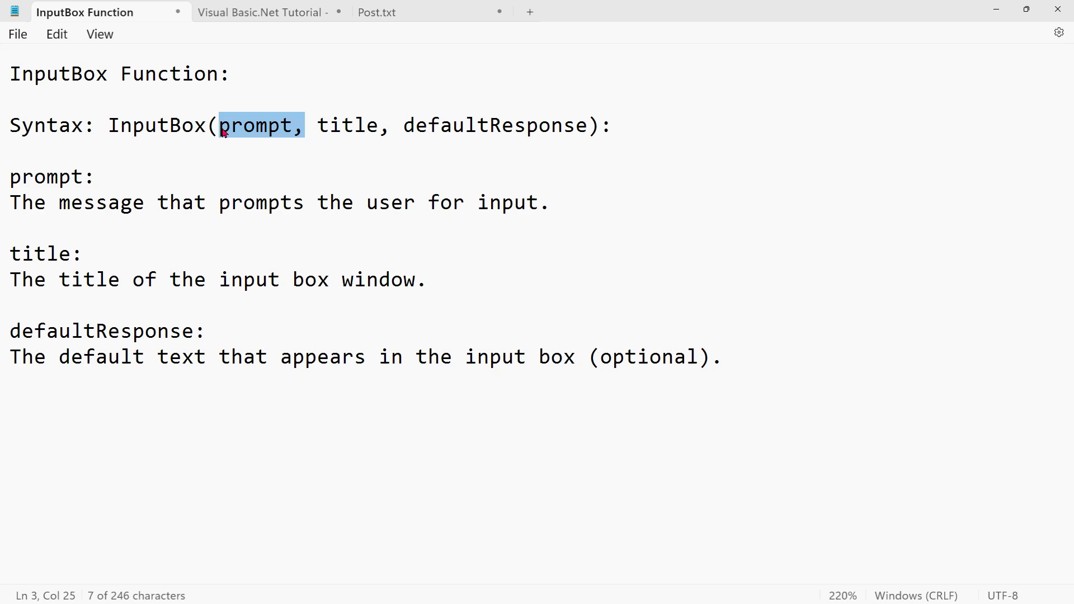
pyautogui.doubleClick(348, 125)
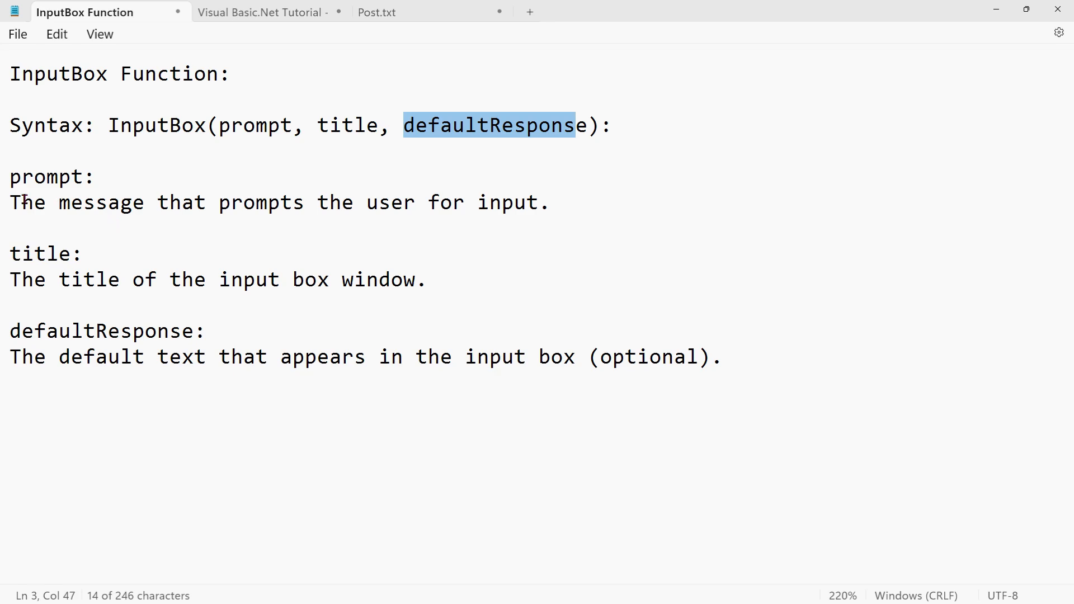
pyautogui.moveTo(10, 202); pyautogui.dragTo(375, 202)
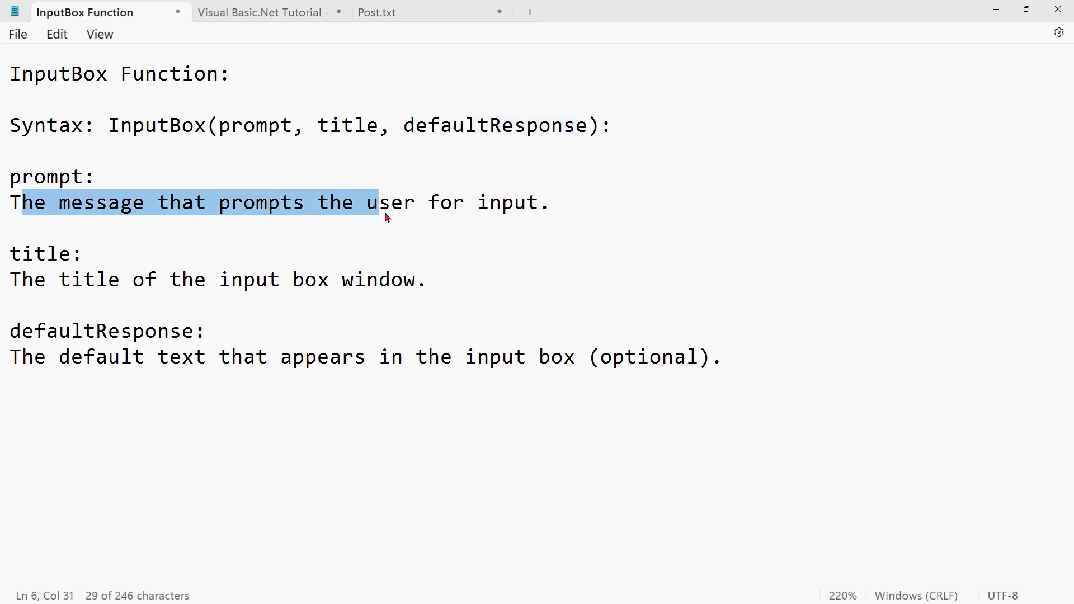
# Highlight the title description, then the full defaultResponse description.
pyautogui.moveTo(383, 202); pyautogui.dragTo(539, 202)
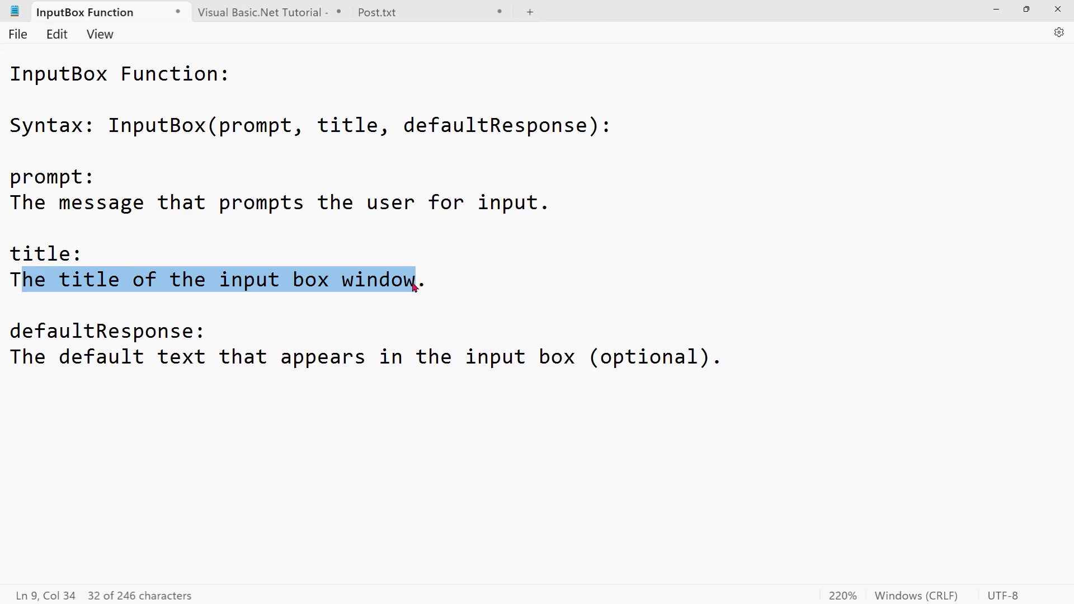
pyautogui.doubleClick(27, 356)
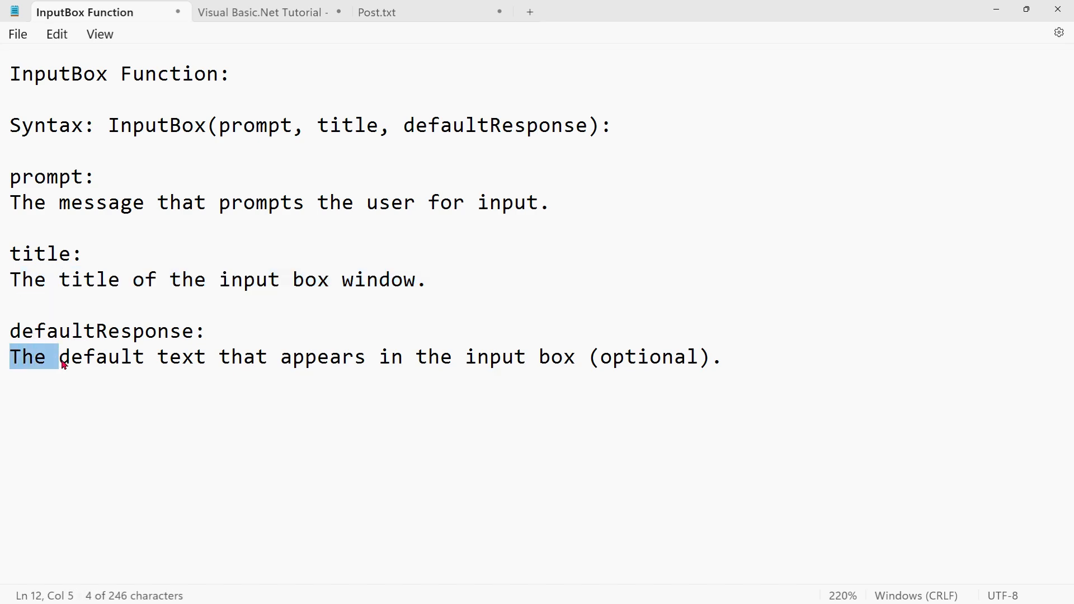
pyautogui.moveTo(62, 356); pyautogui.dragTo(719, 357)
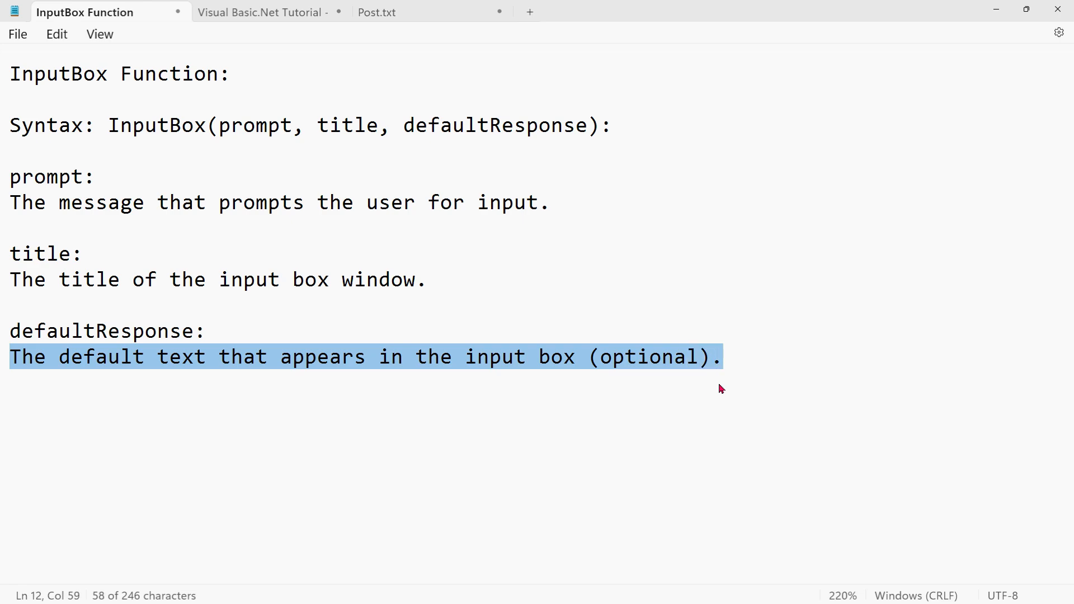